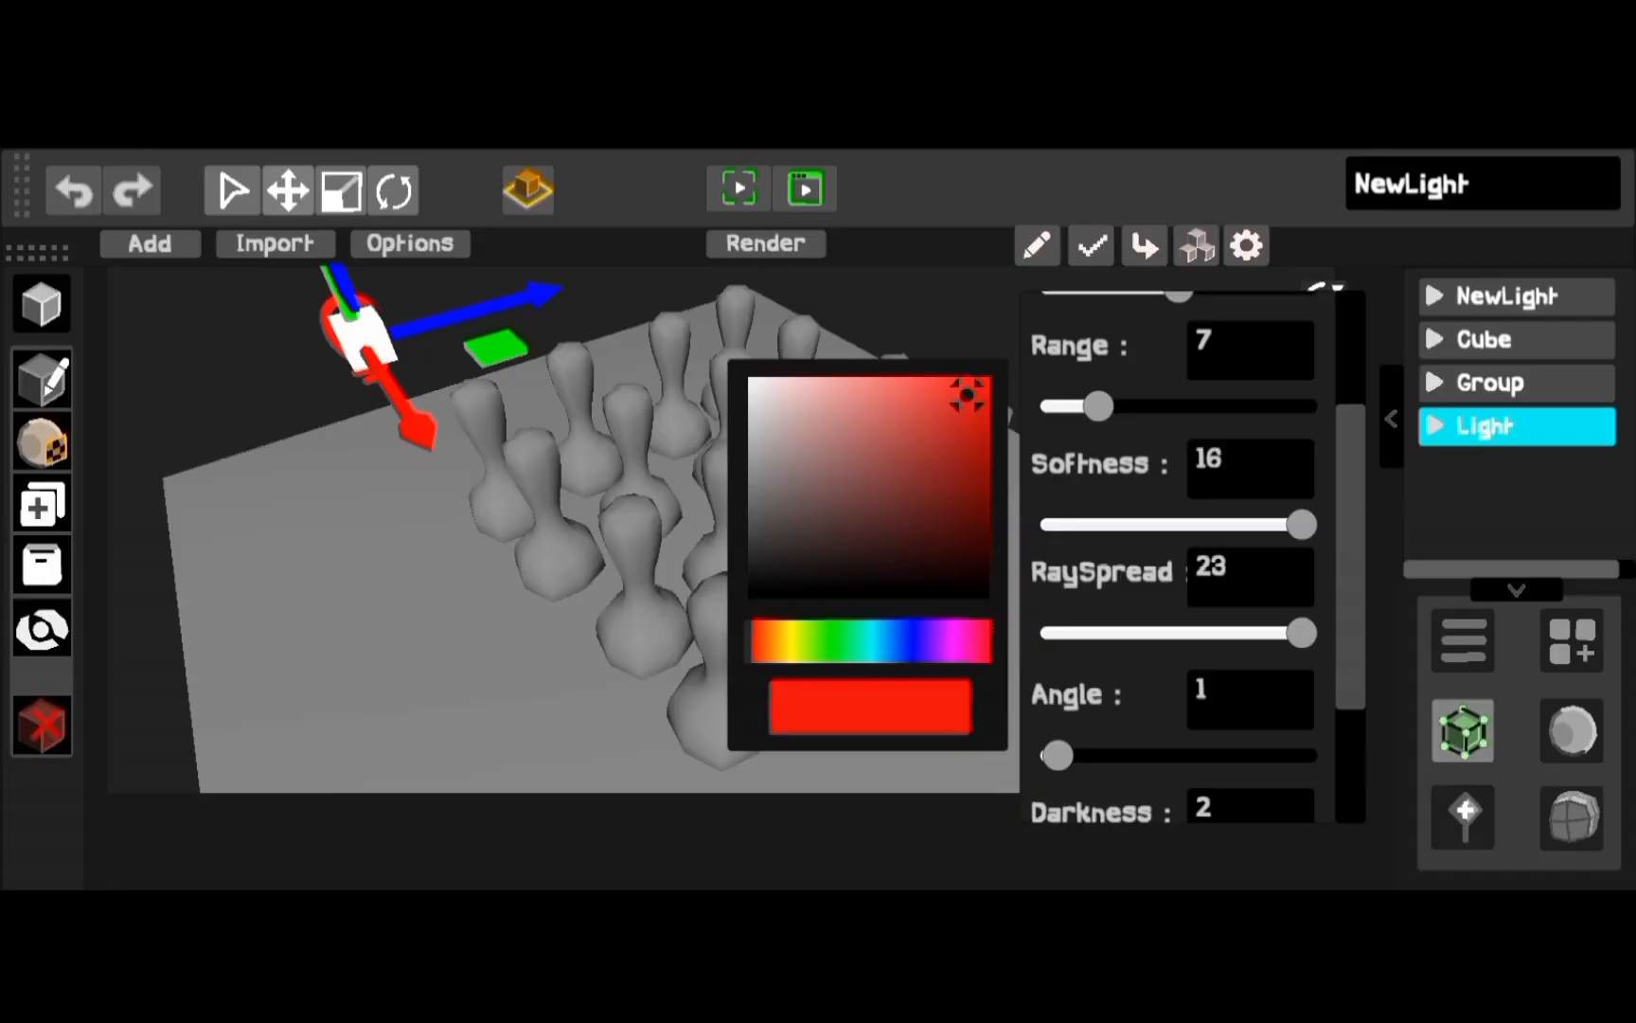
Start the ray-traced render so the red-orange light floods the pin cluster.
{"action": "left_click", "coordinate": [803, 189]}
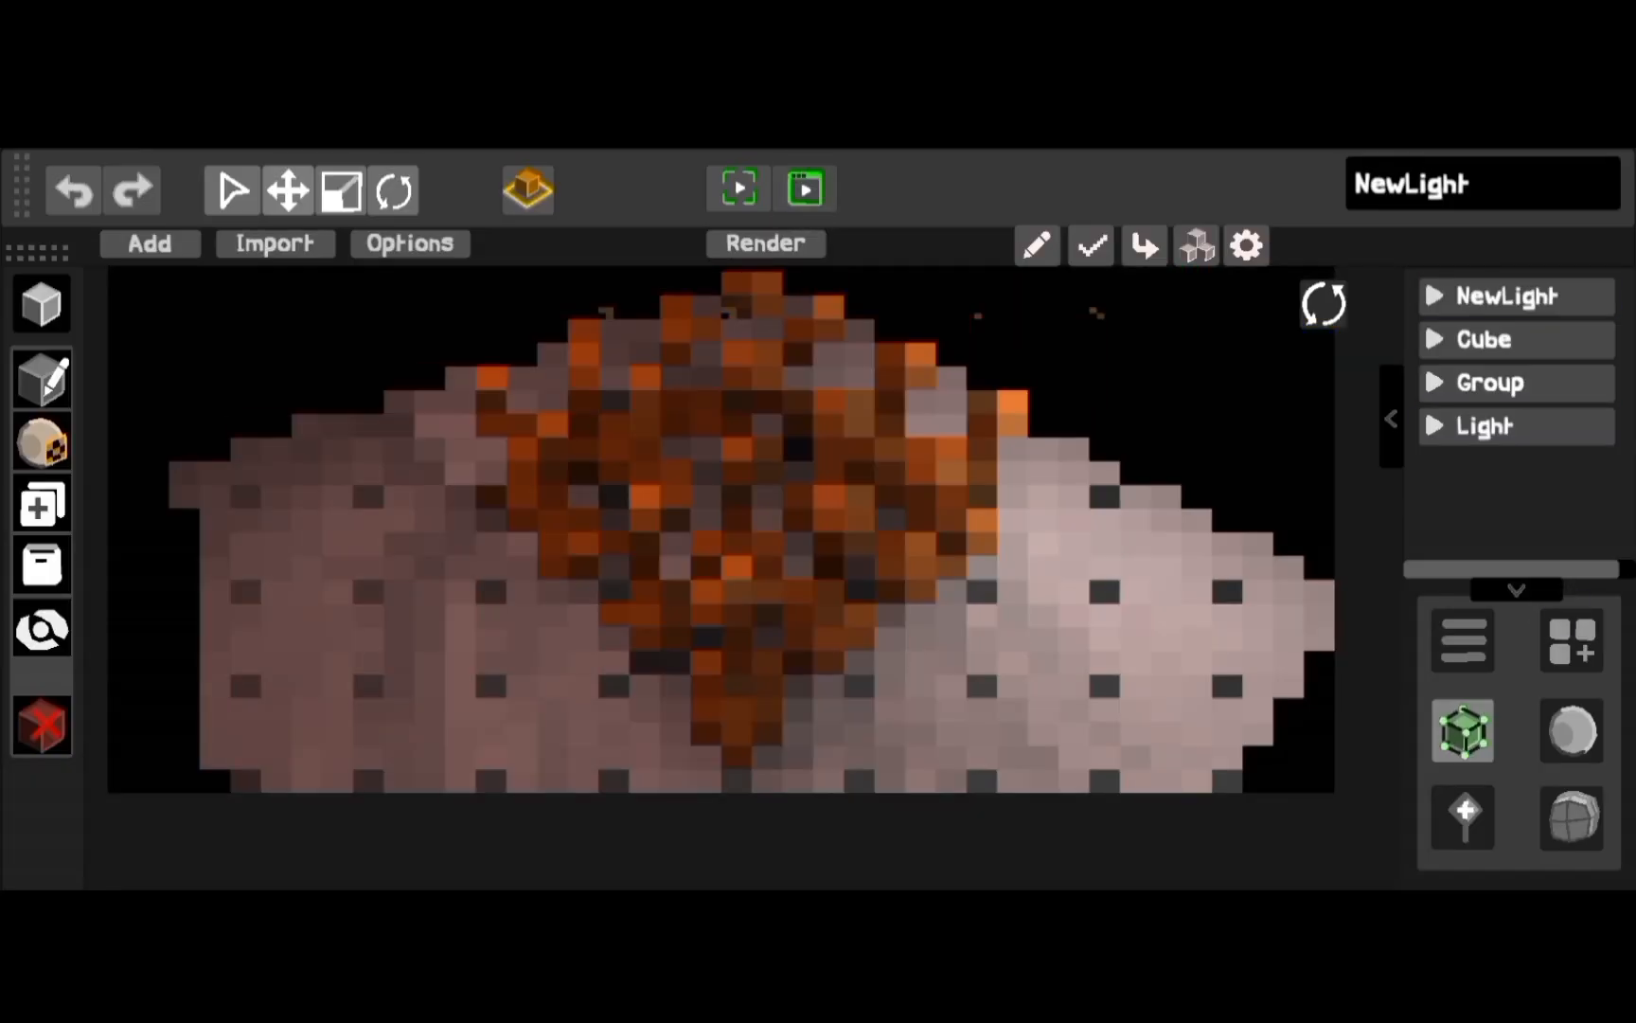
{"action": "left_click", "coordinate": [1485, 426]}
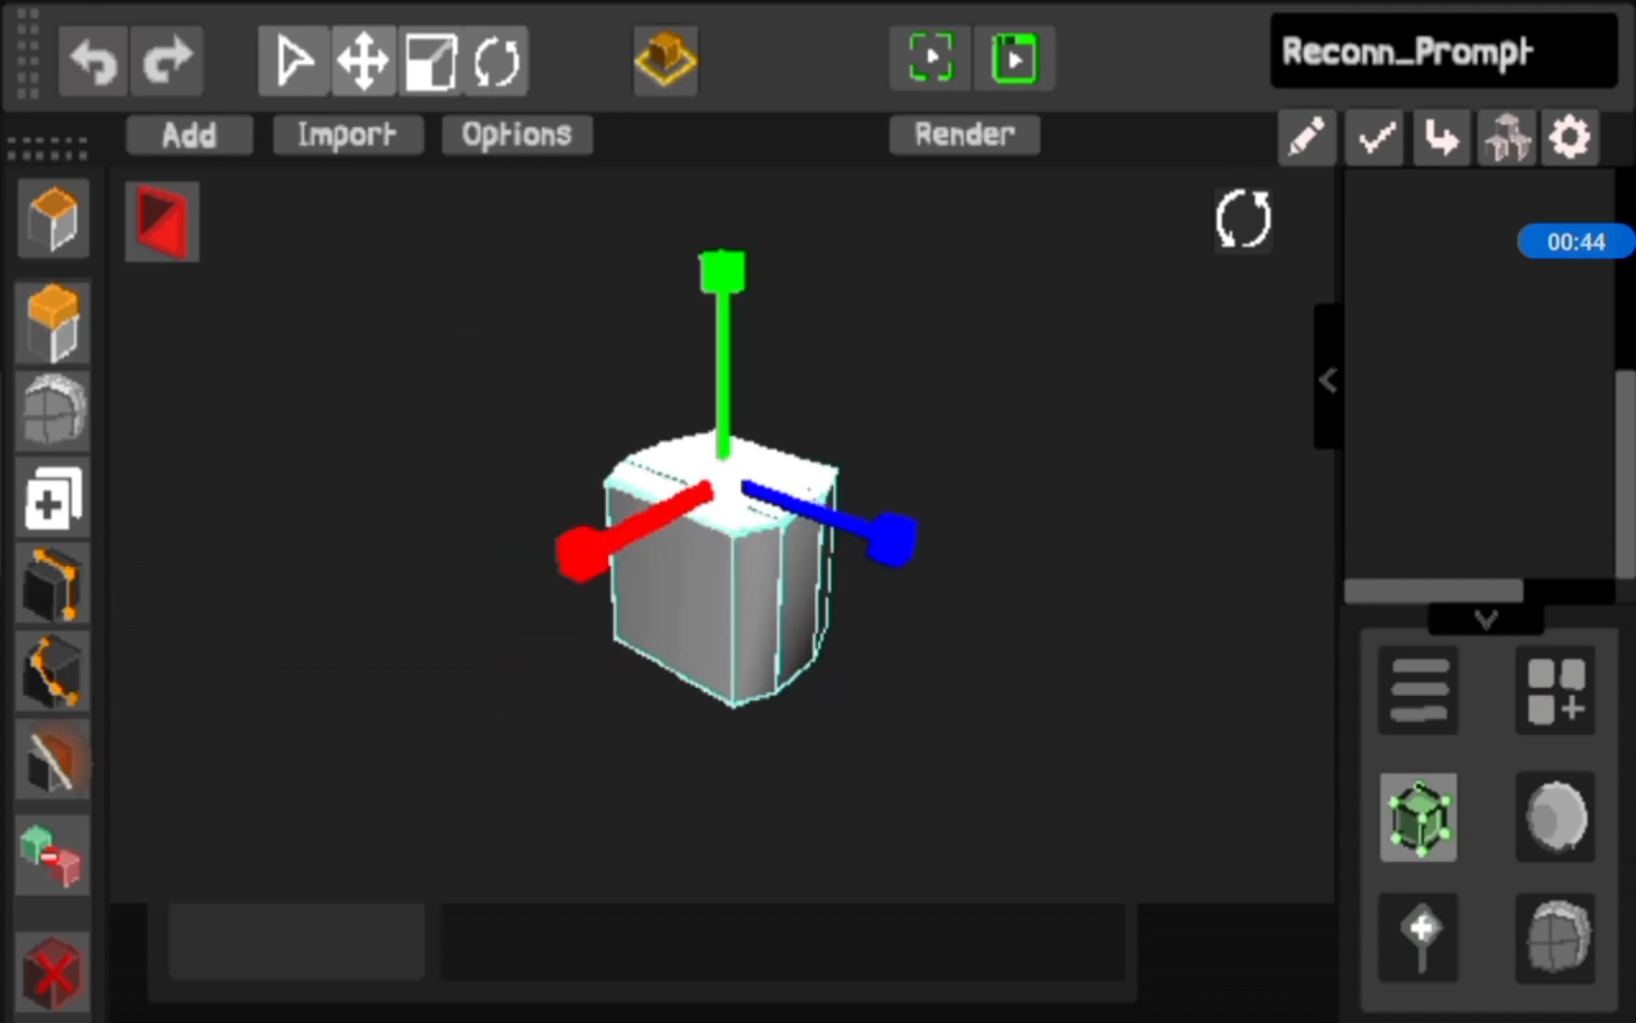
Shape a cube into the chimney and ray-trace the house under the warm reddish light.
{"action": "left_click", "coordinate": [362, 61]}
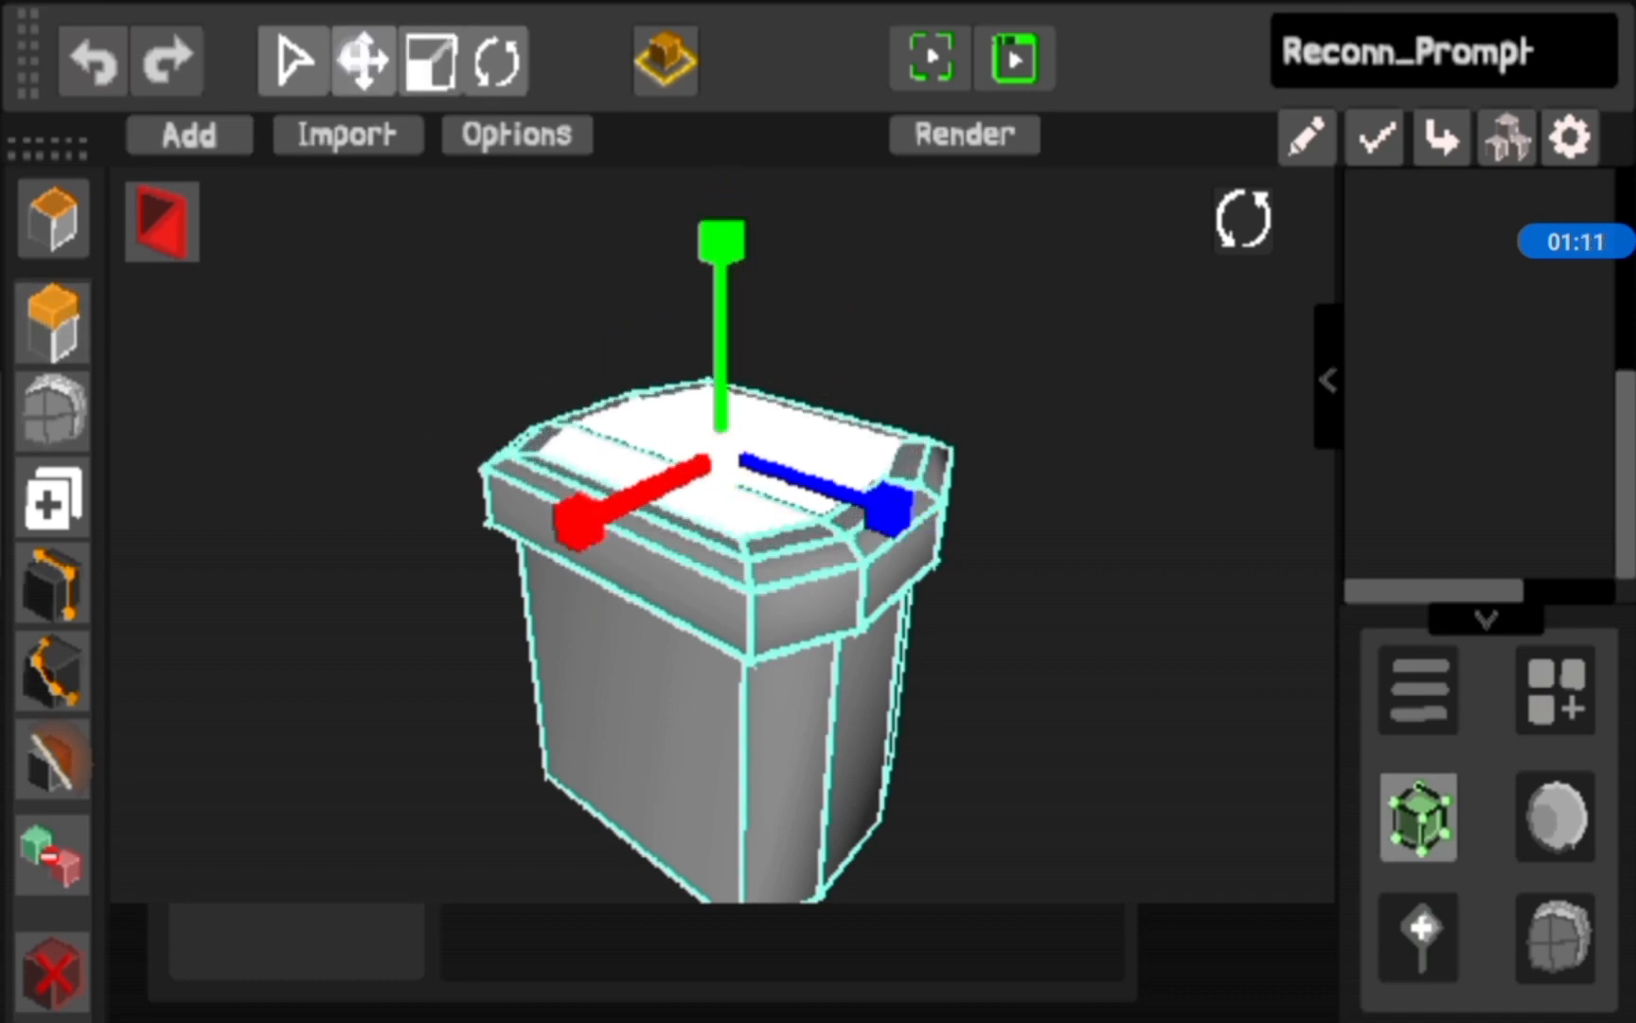
{"action": "left_click", "coordinate": [189, 135]}
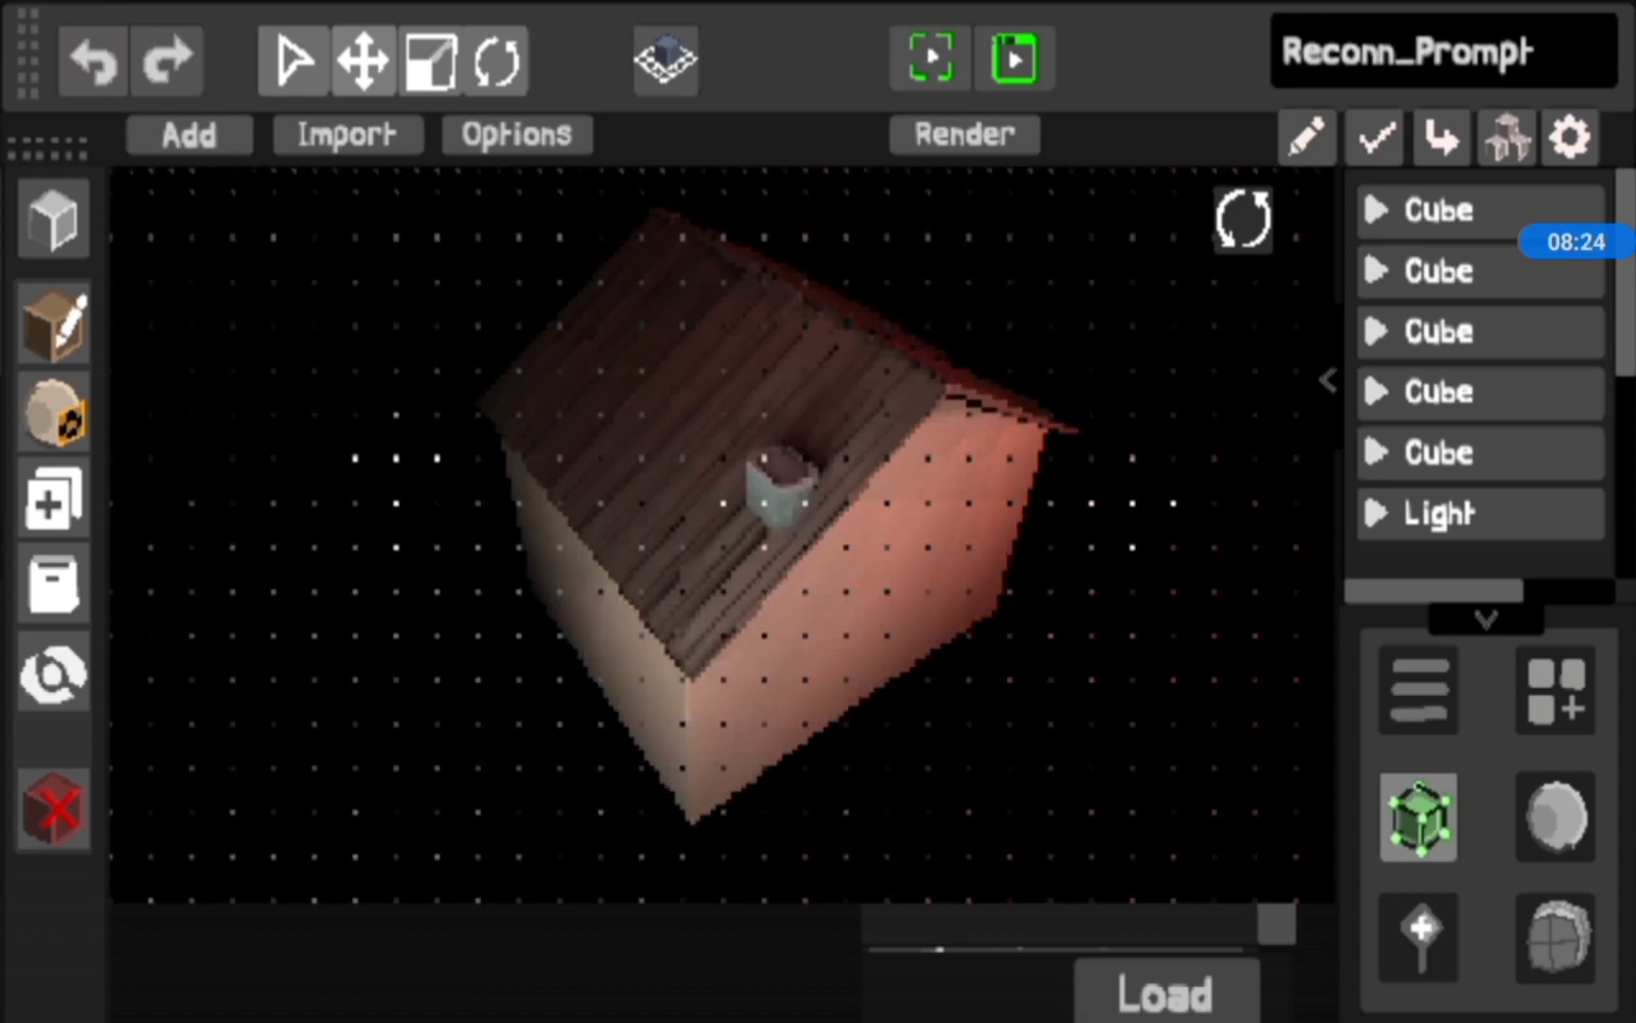
Give the house light a pale blue colour with RaySpread 23 and Angle 1.
{"action": "left_click", "coordinate": [1479, 514]}
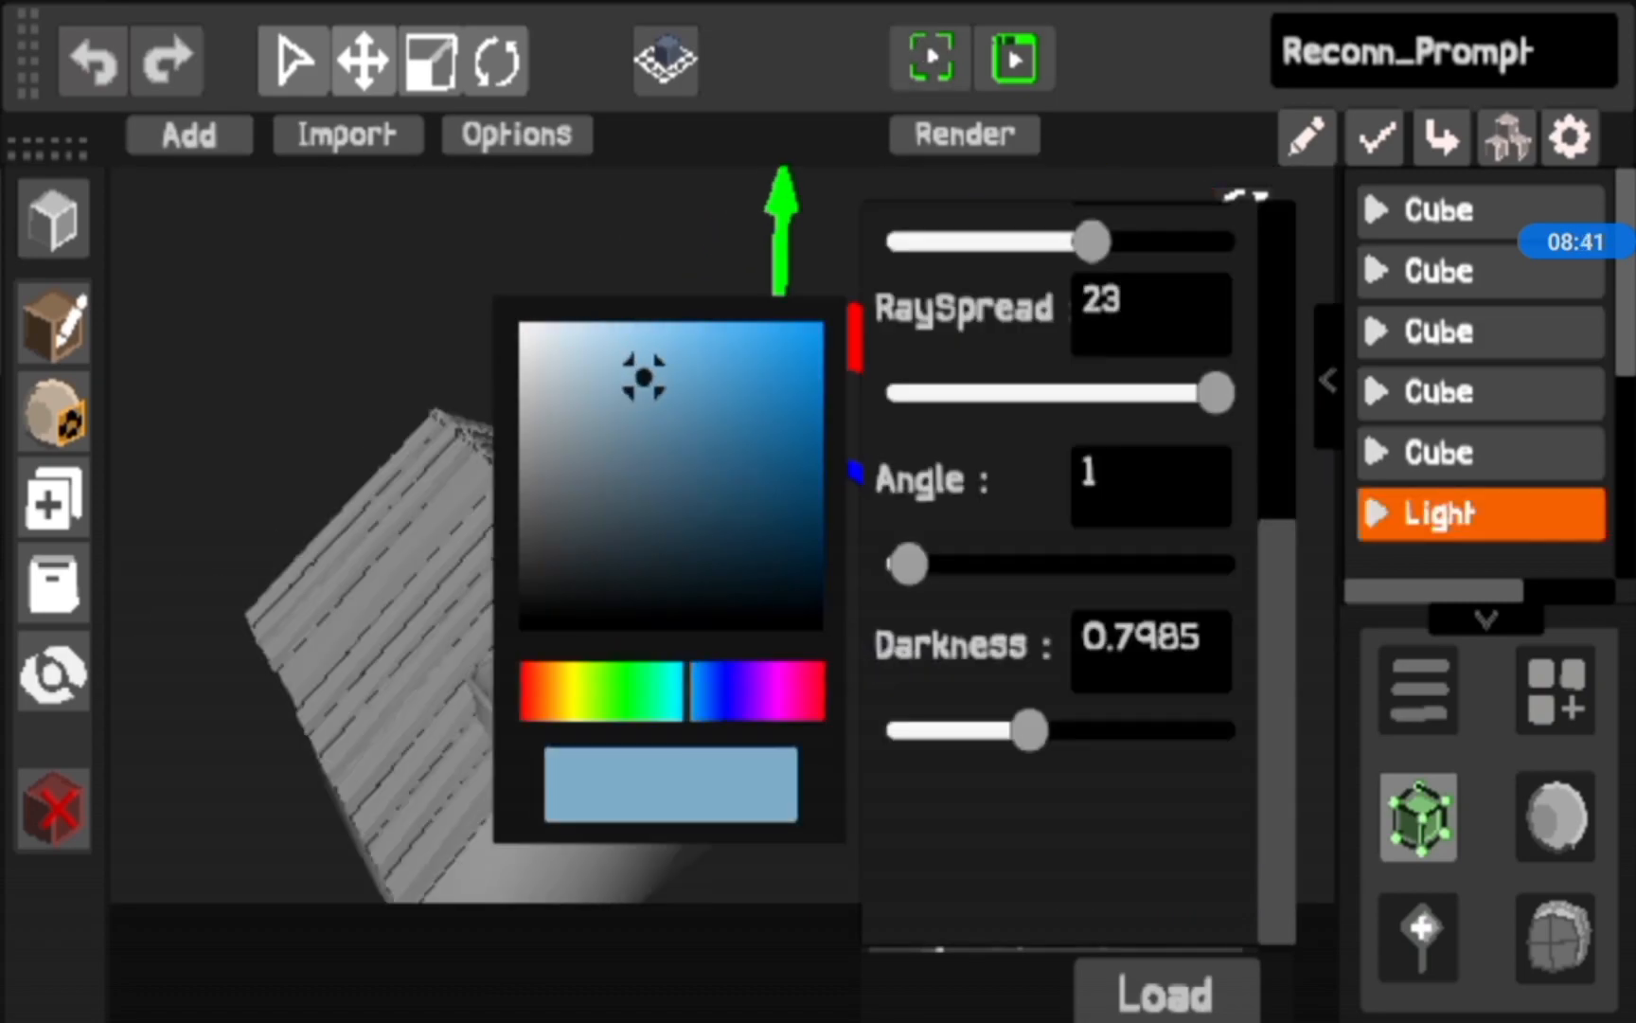
{"action": "left_click", "coordinate": [1440, 392]}
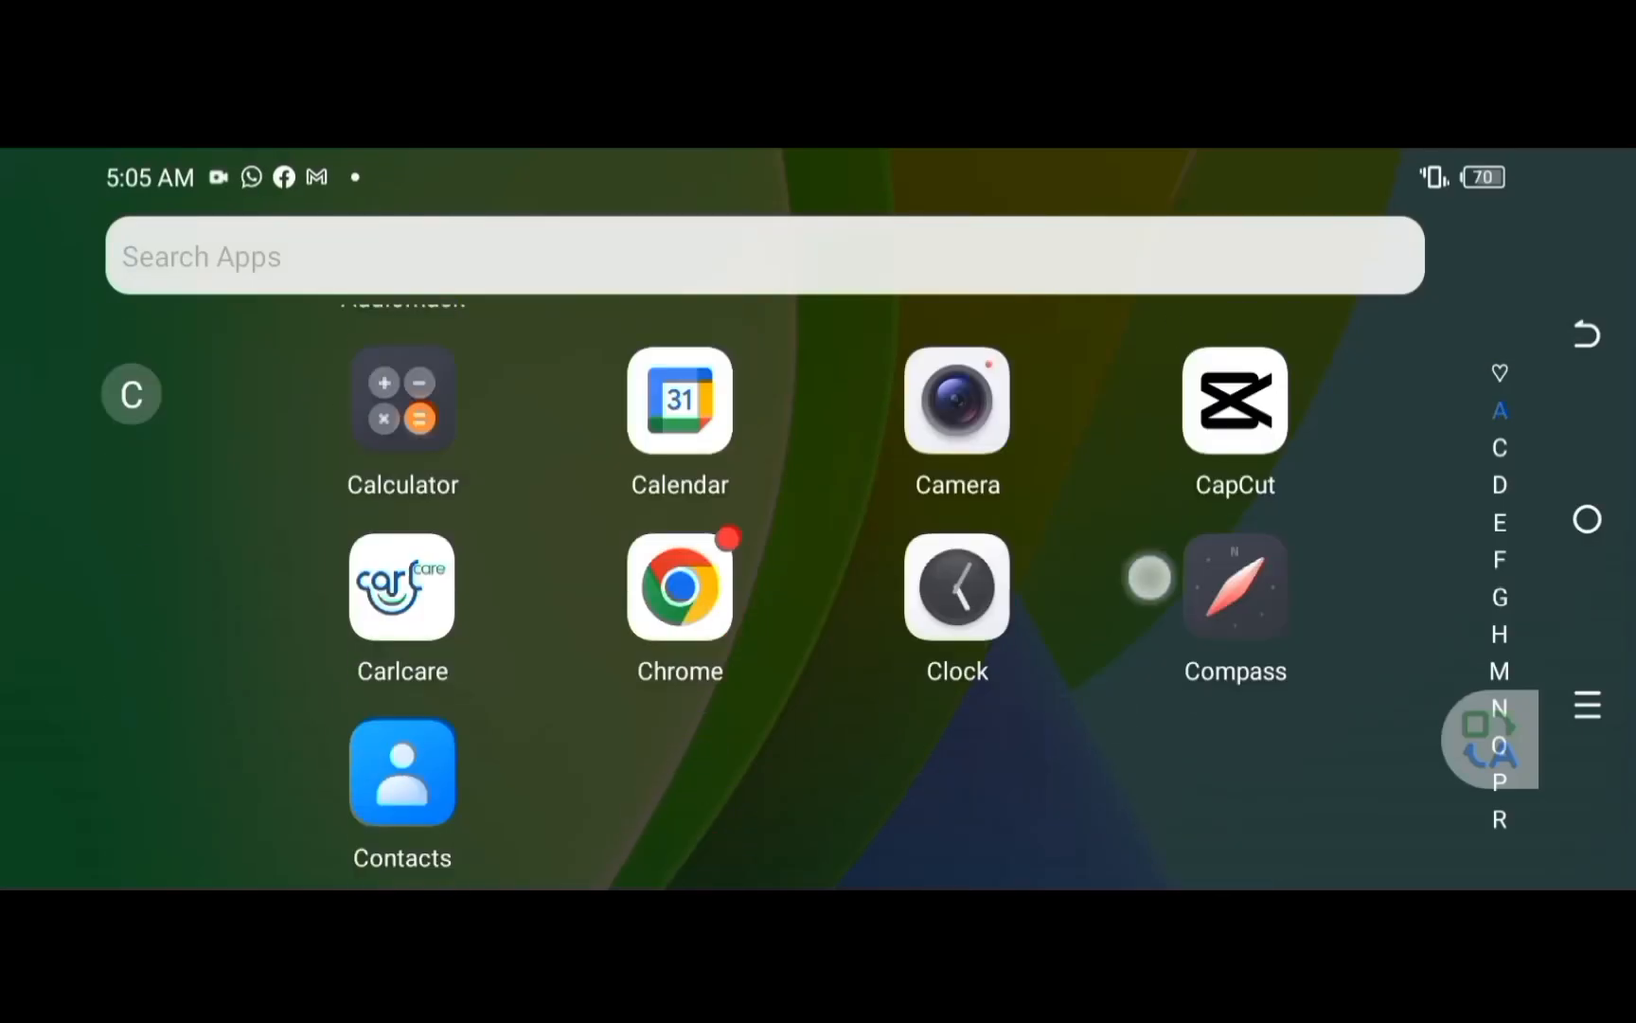
Launch Reconn 4D from the app drawer and select the light in the fresh scene.
{"action": "scroll", "scroll_direction": "down", "scroll_amount": 3}
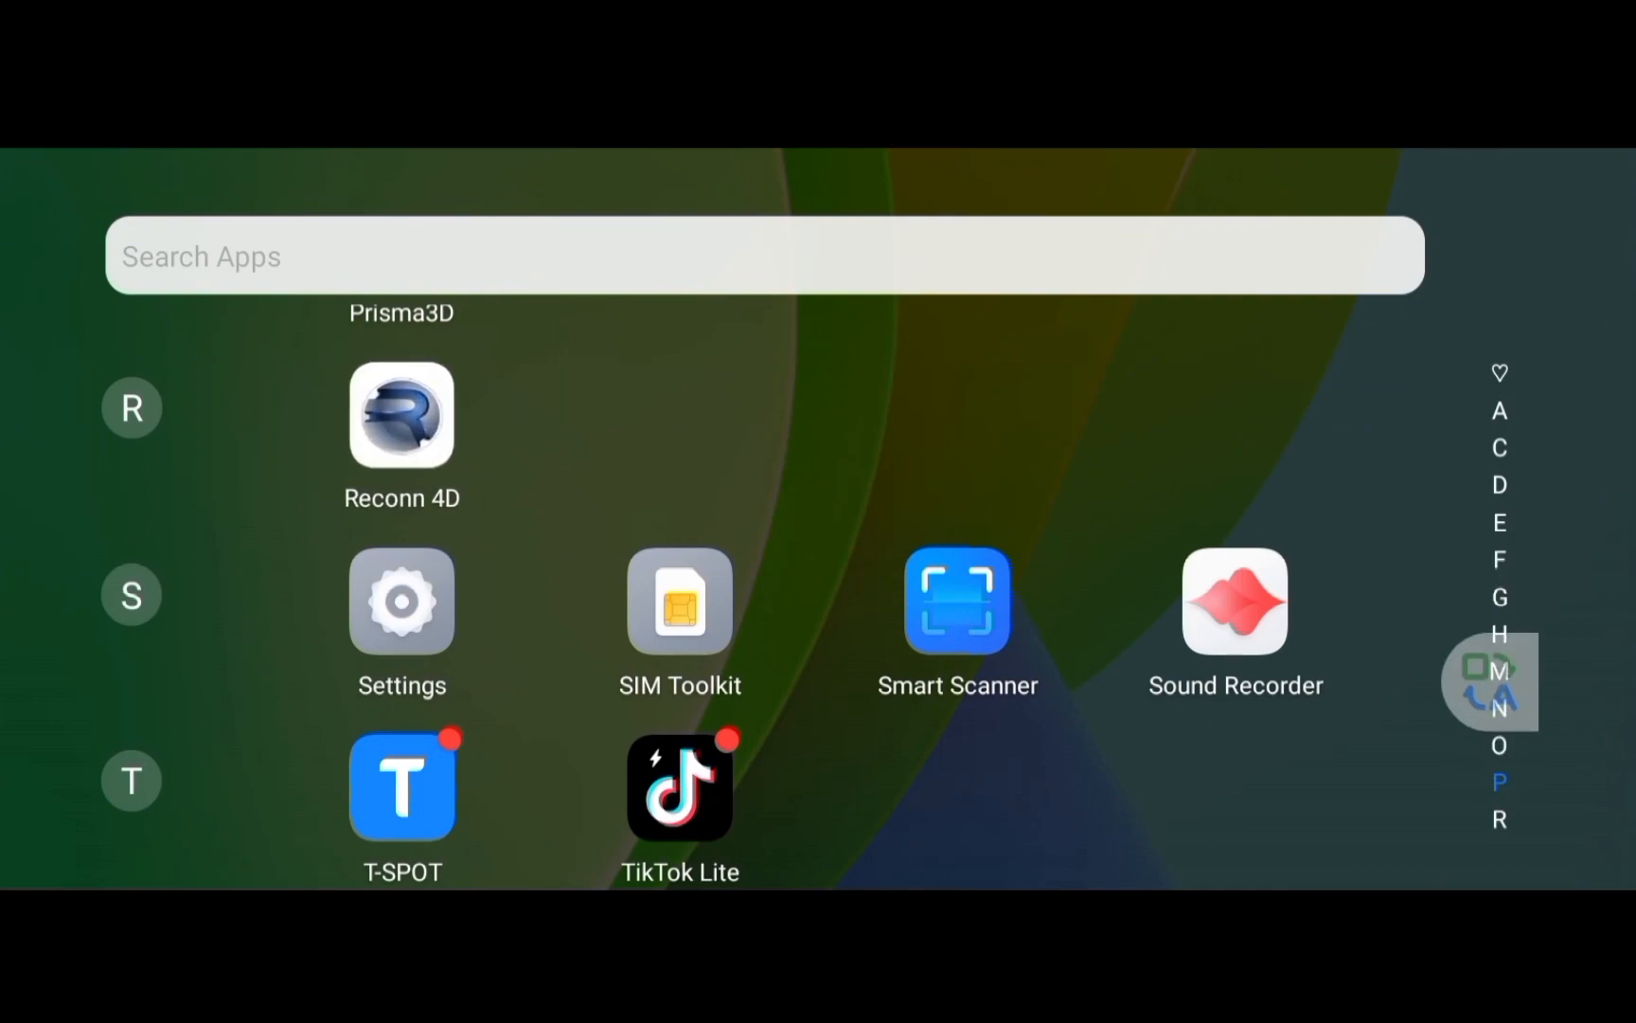
{"action": "left_click", "coordinate": [402, 415]}
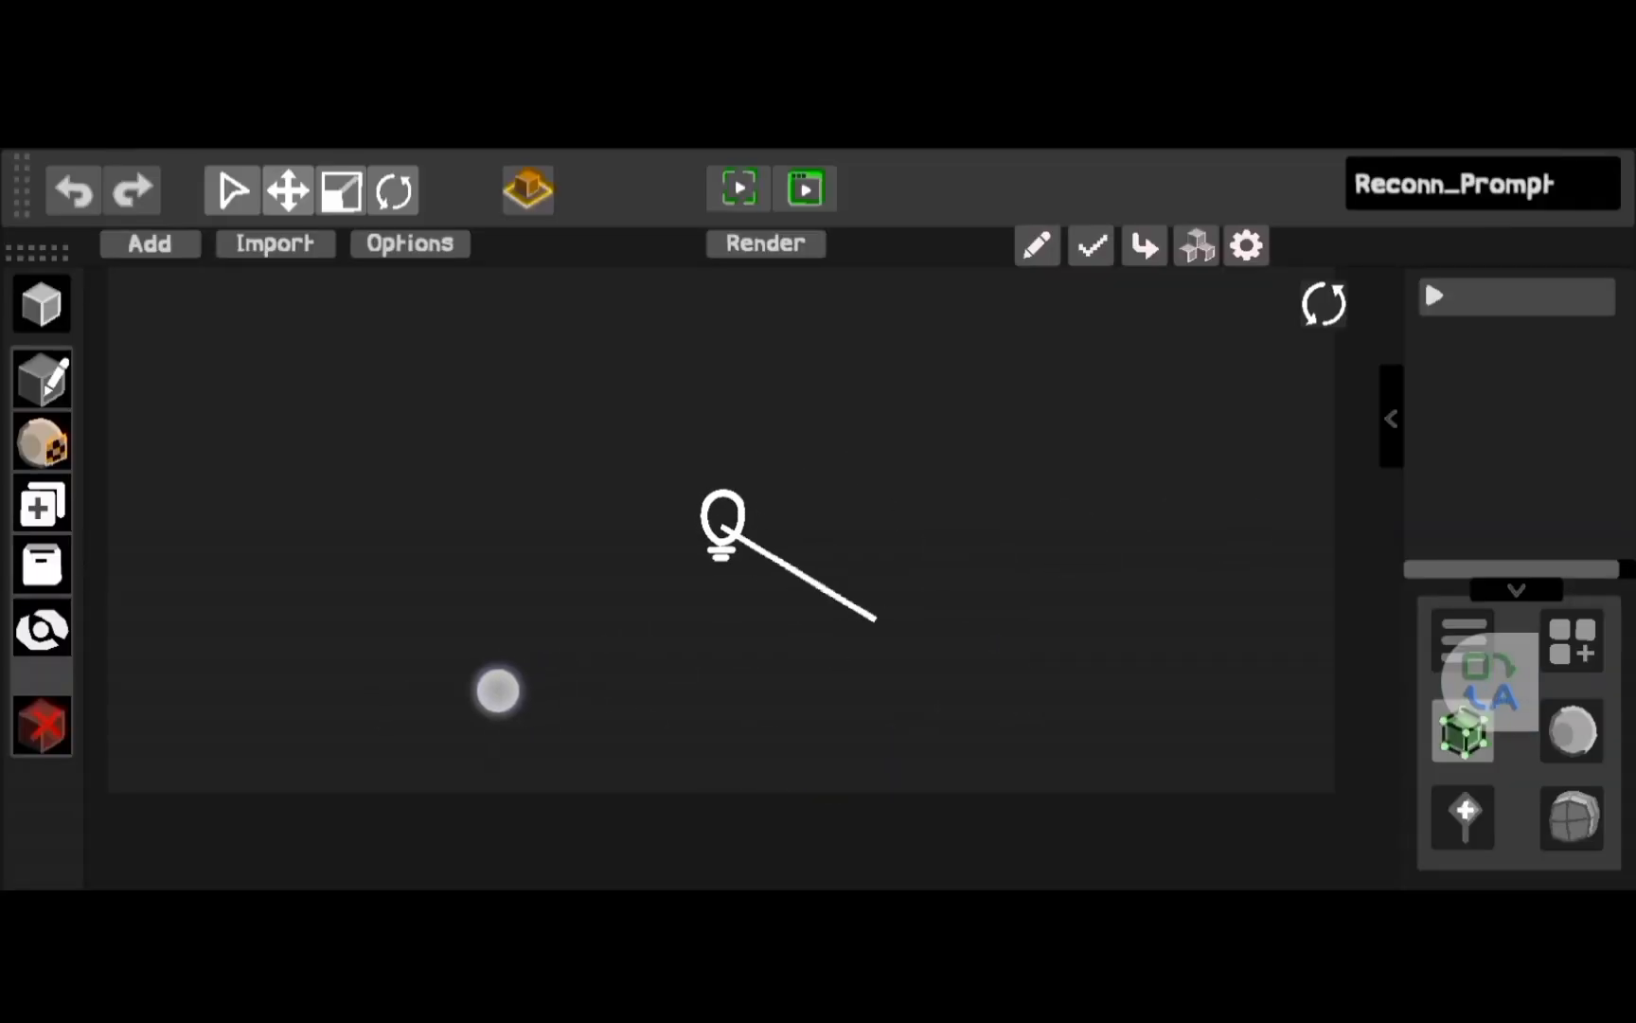
{"action": "left_click", "coordinate": [722, 522]}
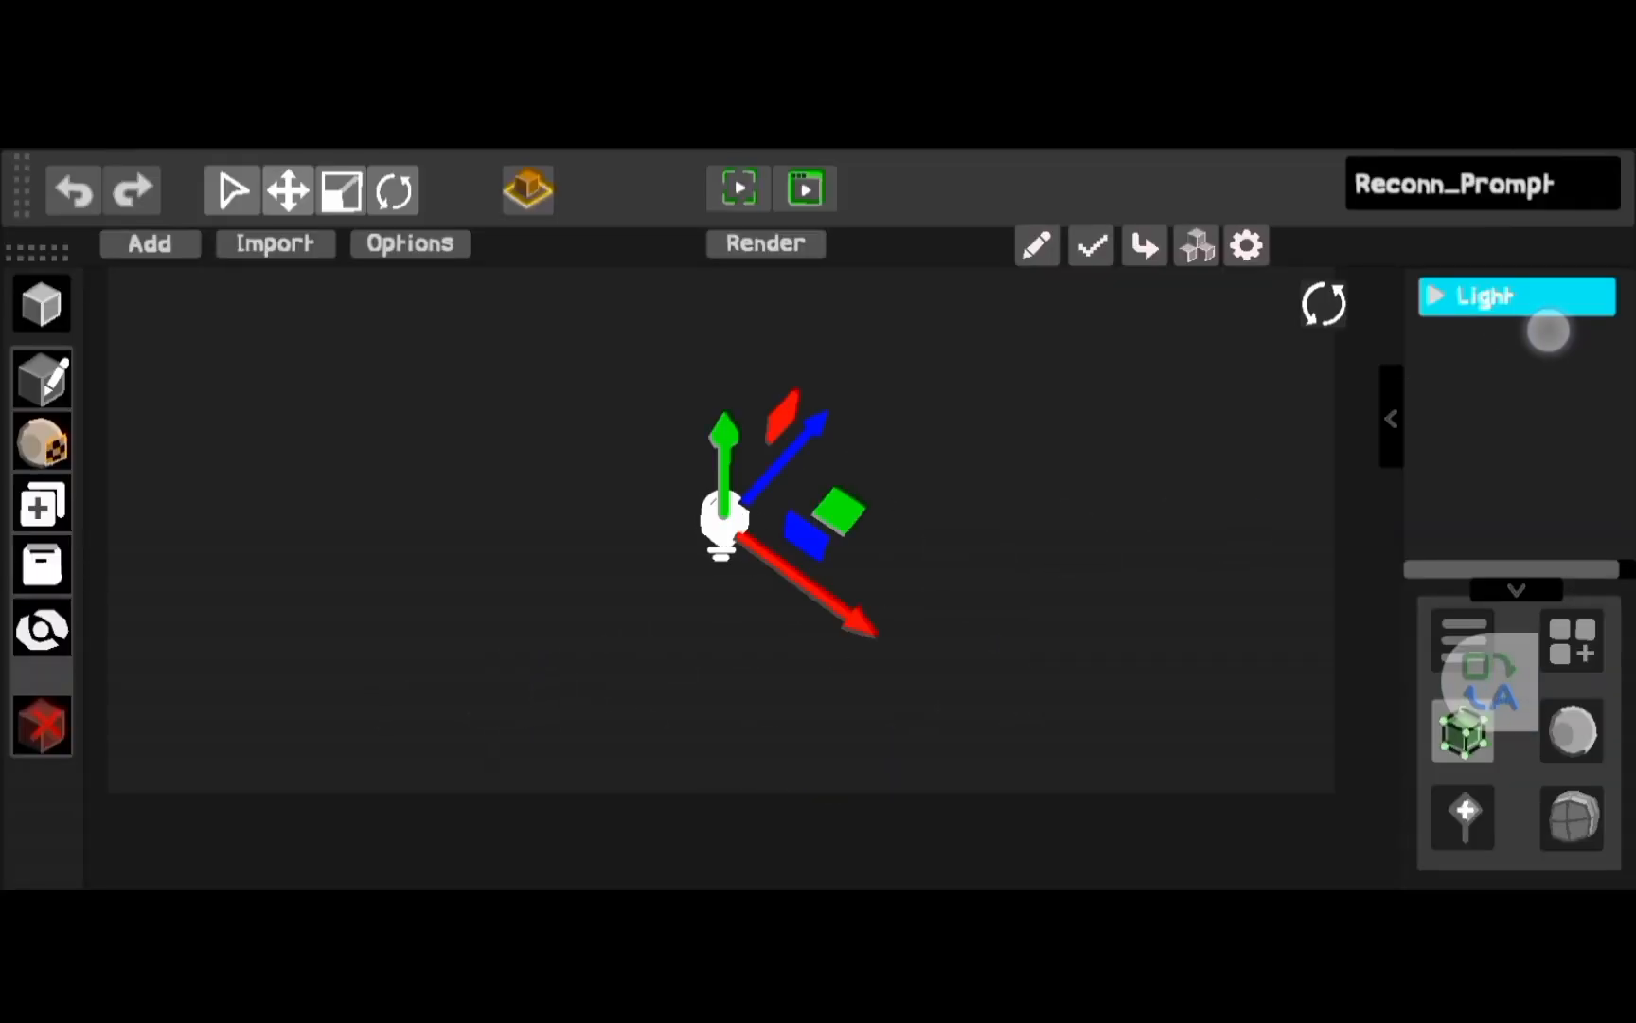
{"action": "left_click", "coordinate": [150, 243]}
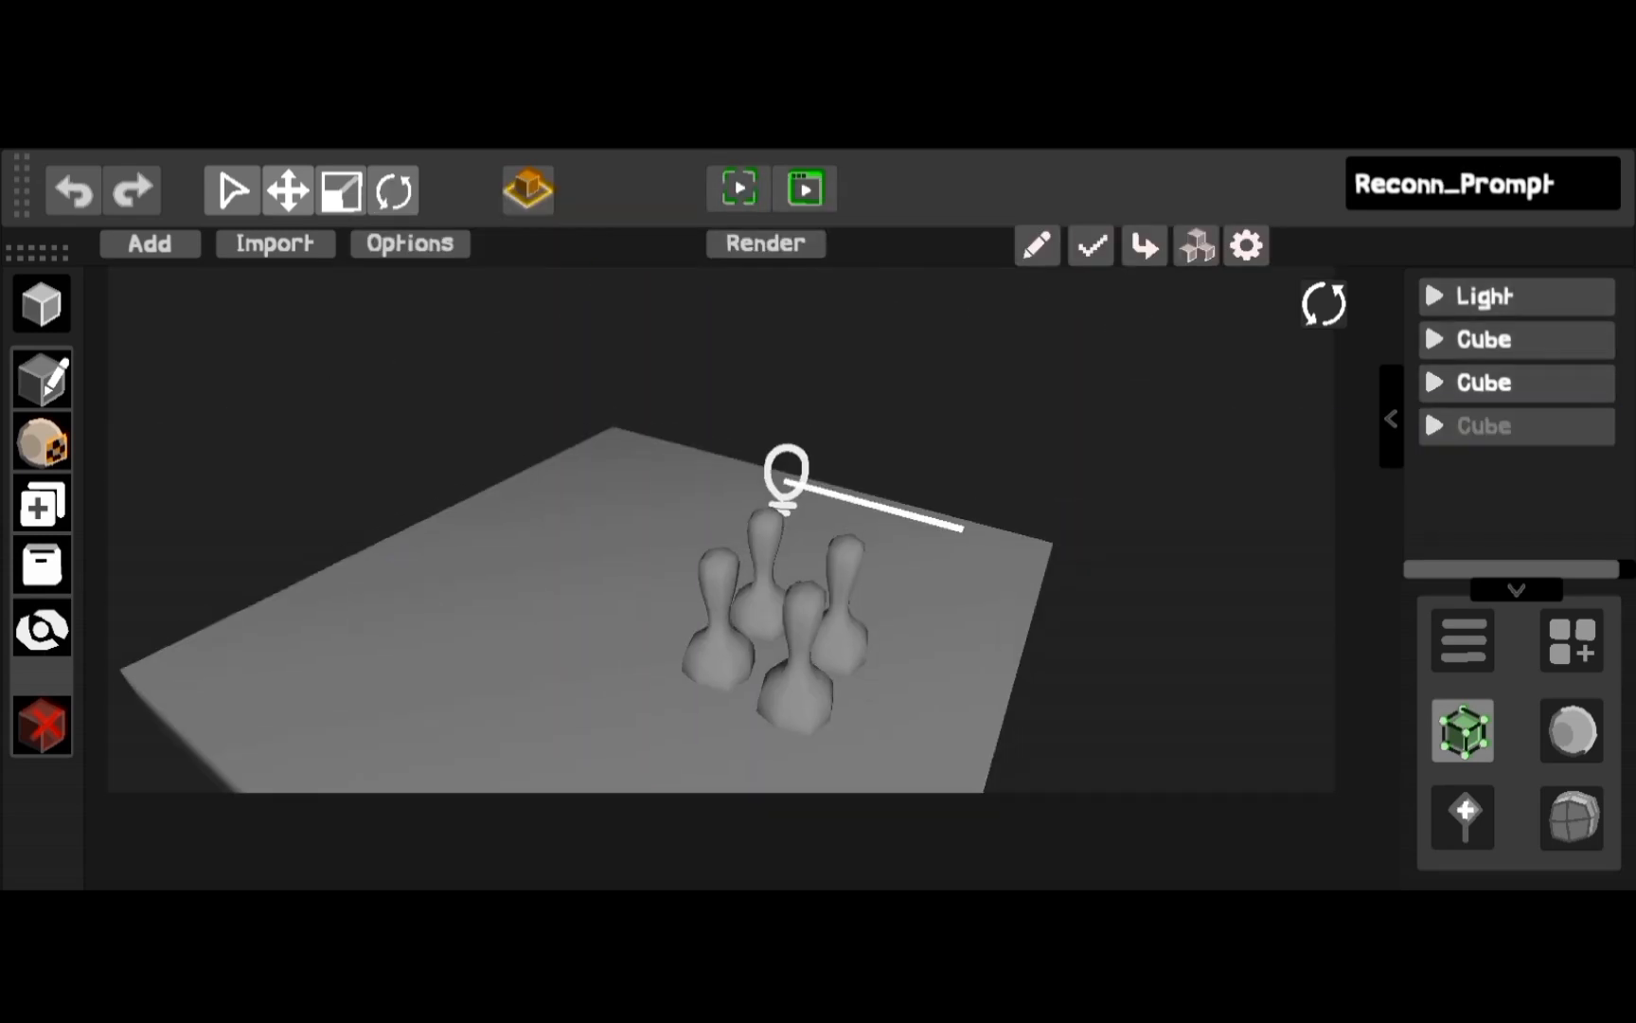
Duplicate the pin cluster across the plane, then view the dark real-time scene with the red block.
{"action": "left_click", "coordinate": [1483, 426]}
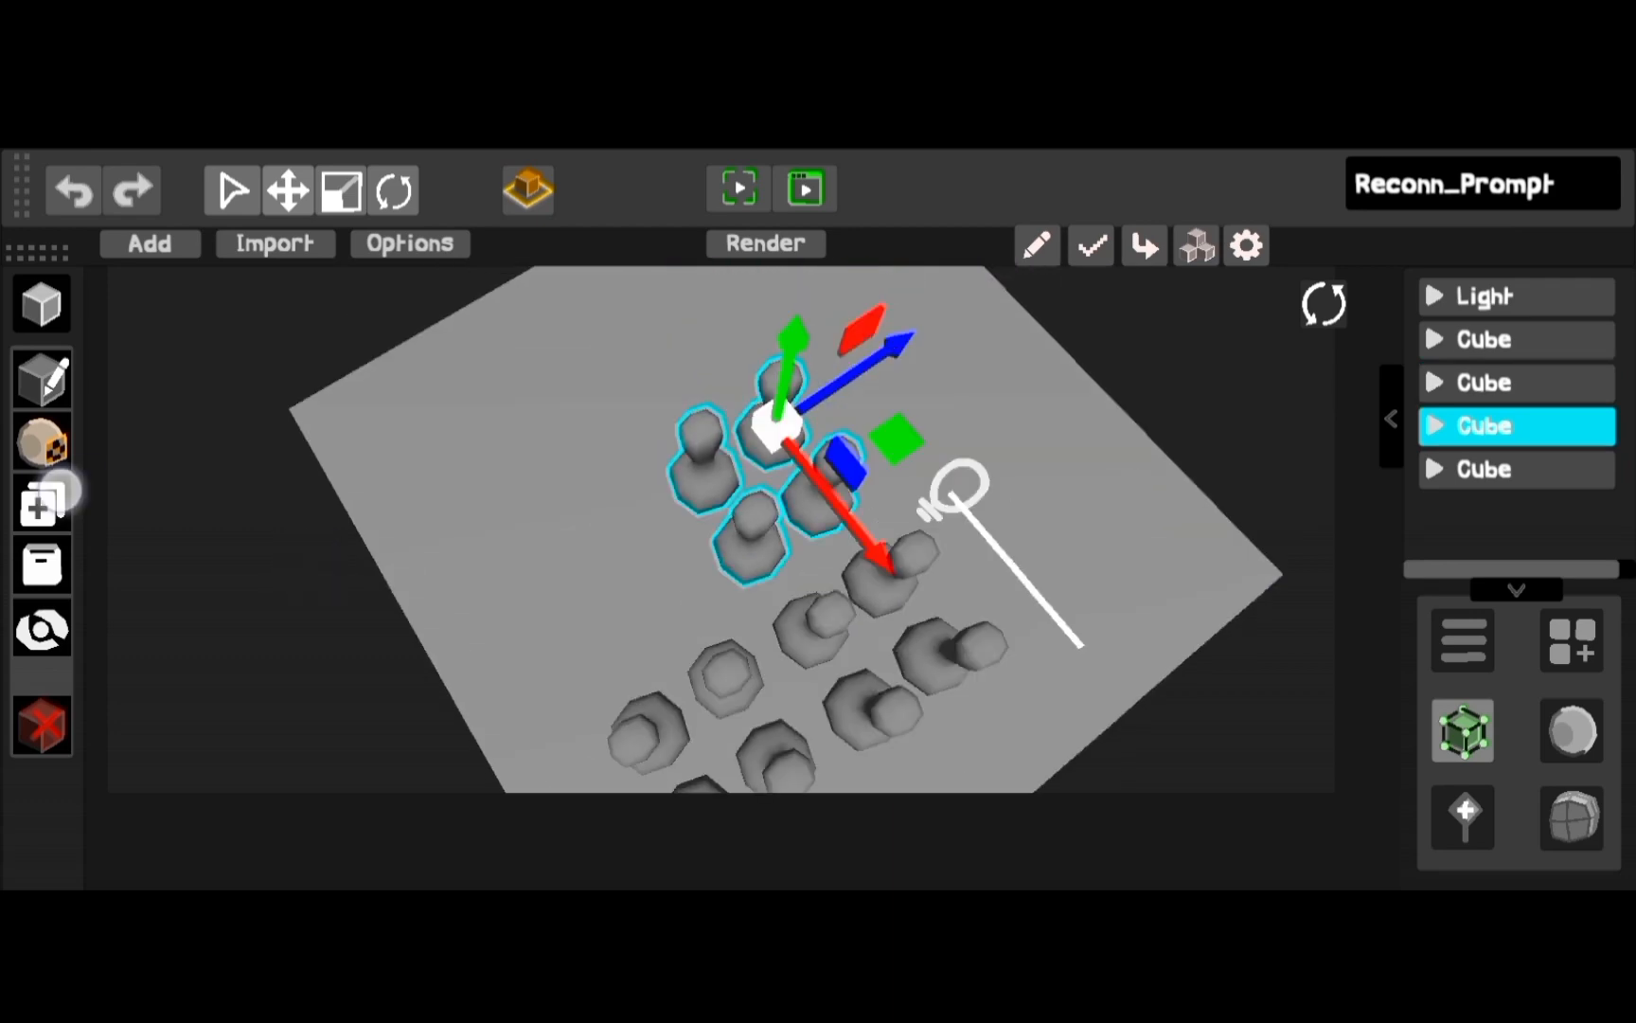
{"action": "left_click", "coordinate": [803, 189]}
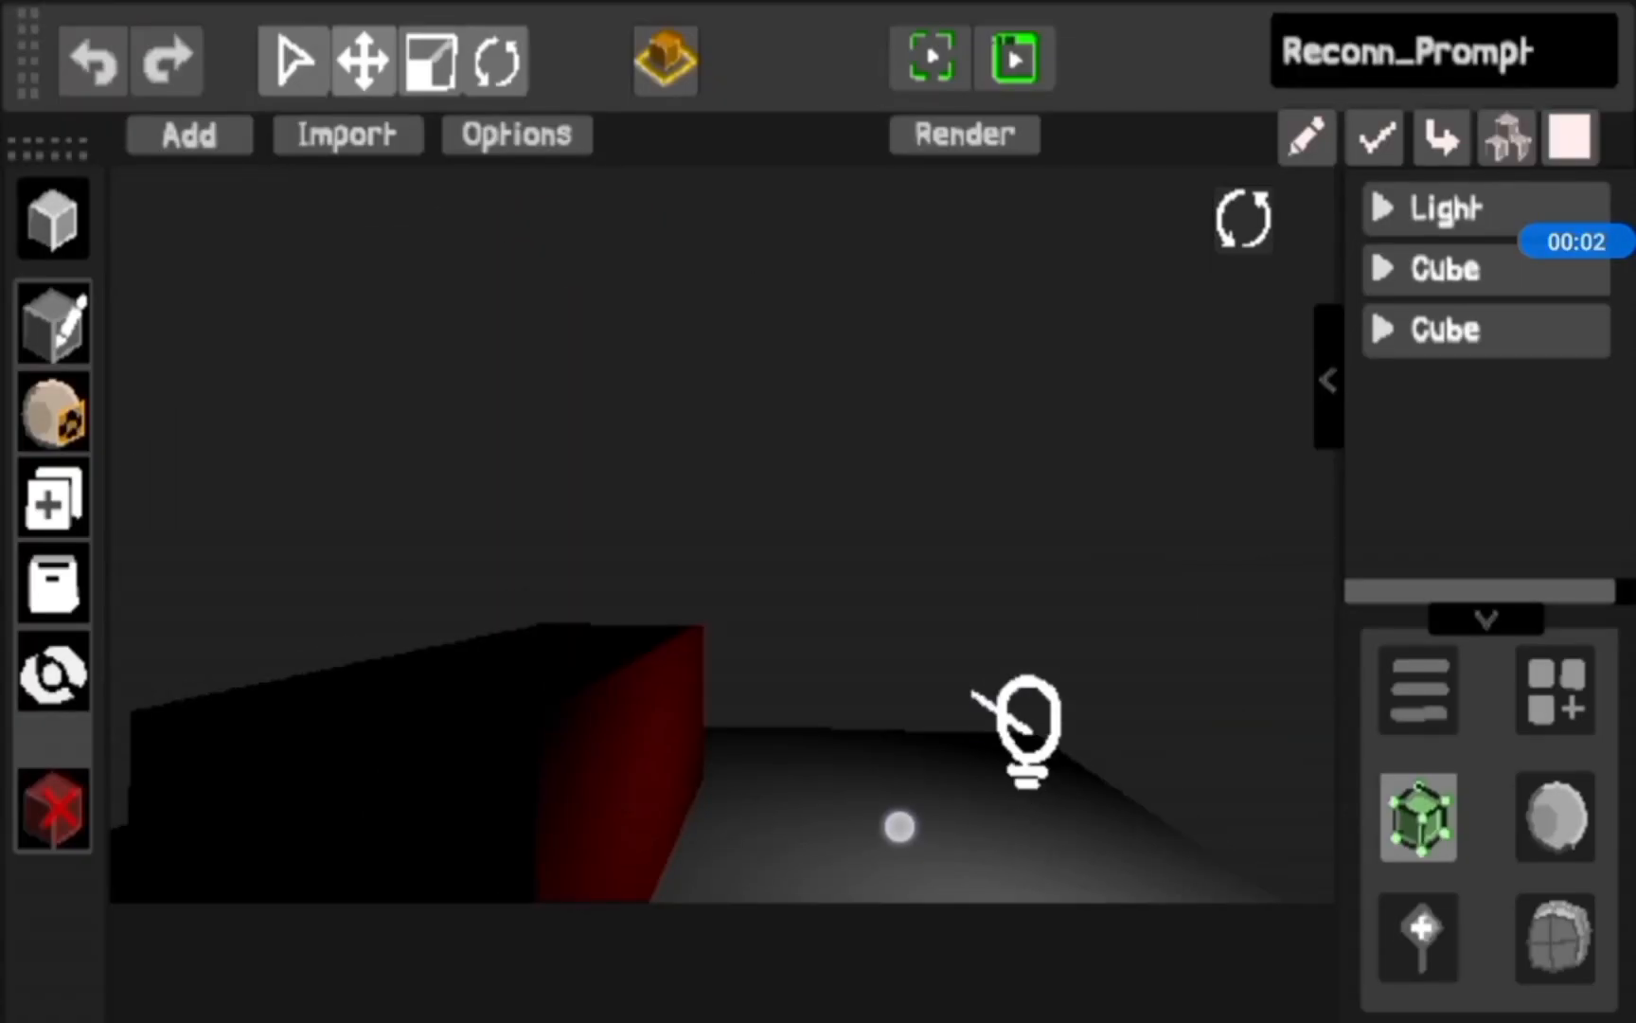
{"action": "left_click", "coordinate": [1448, 208]}
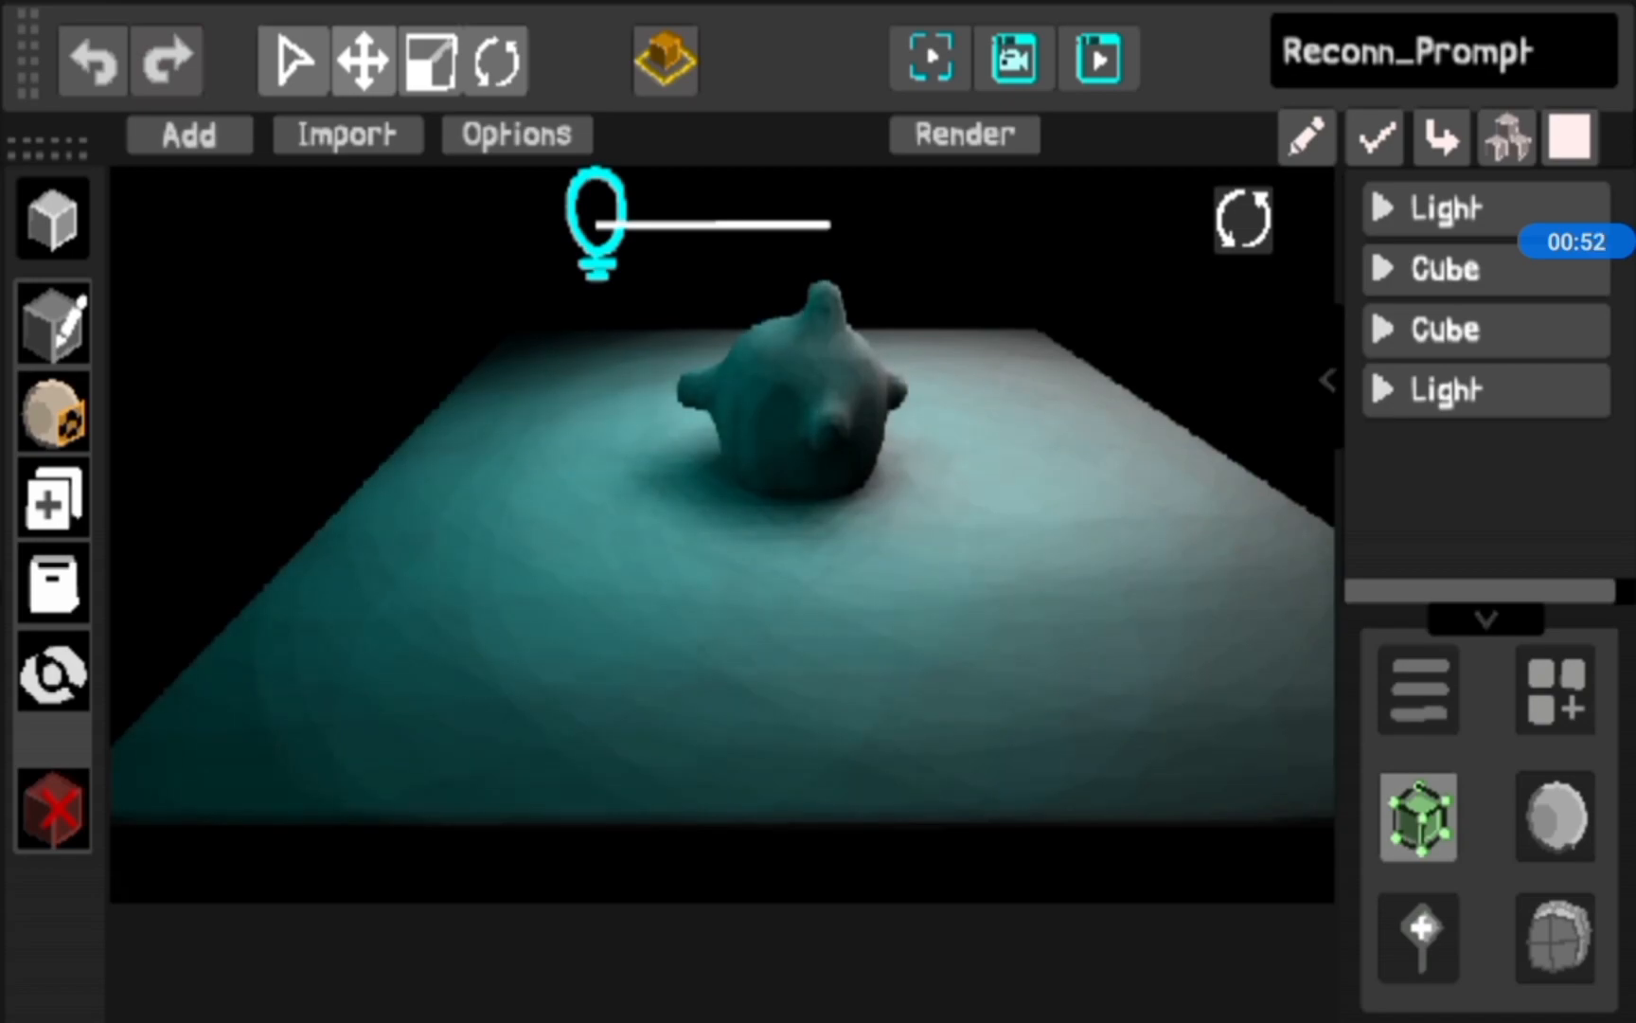
Colour the blob's light teal and add a box with a second light beside it.
{"action": "left_click", "coordinate": [1460, 389]}
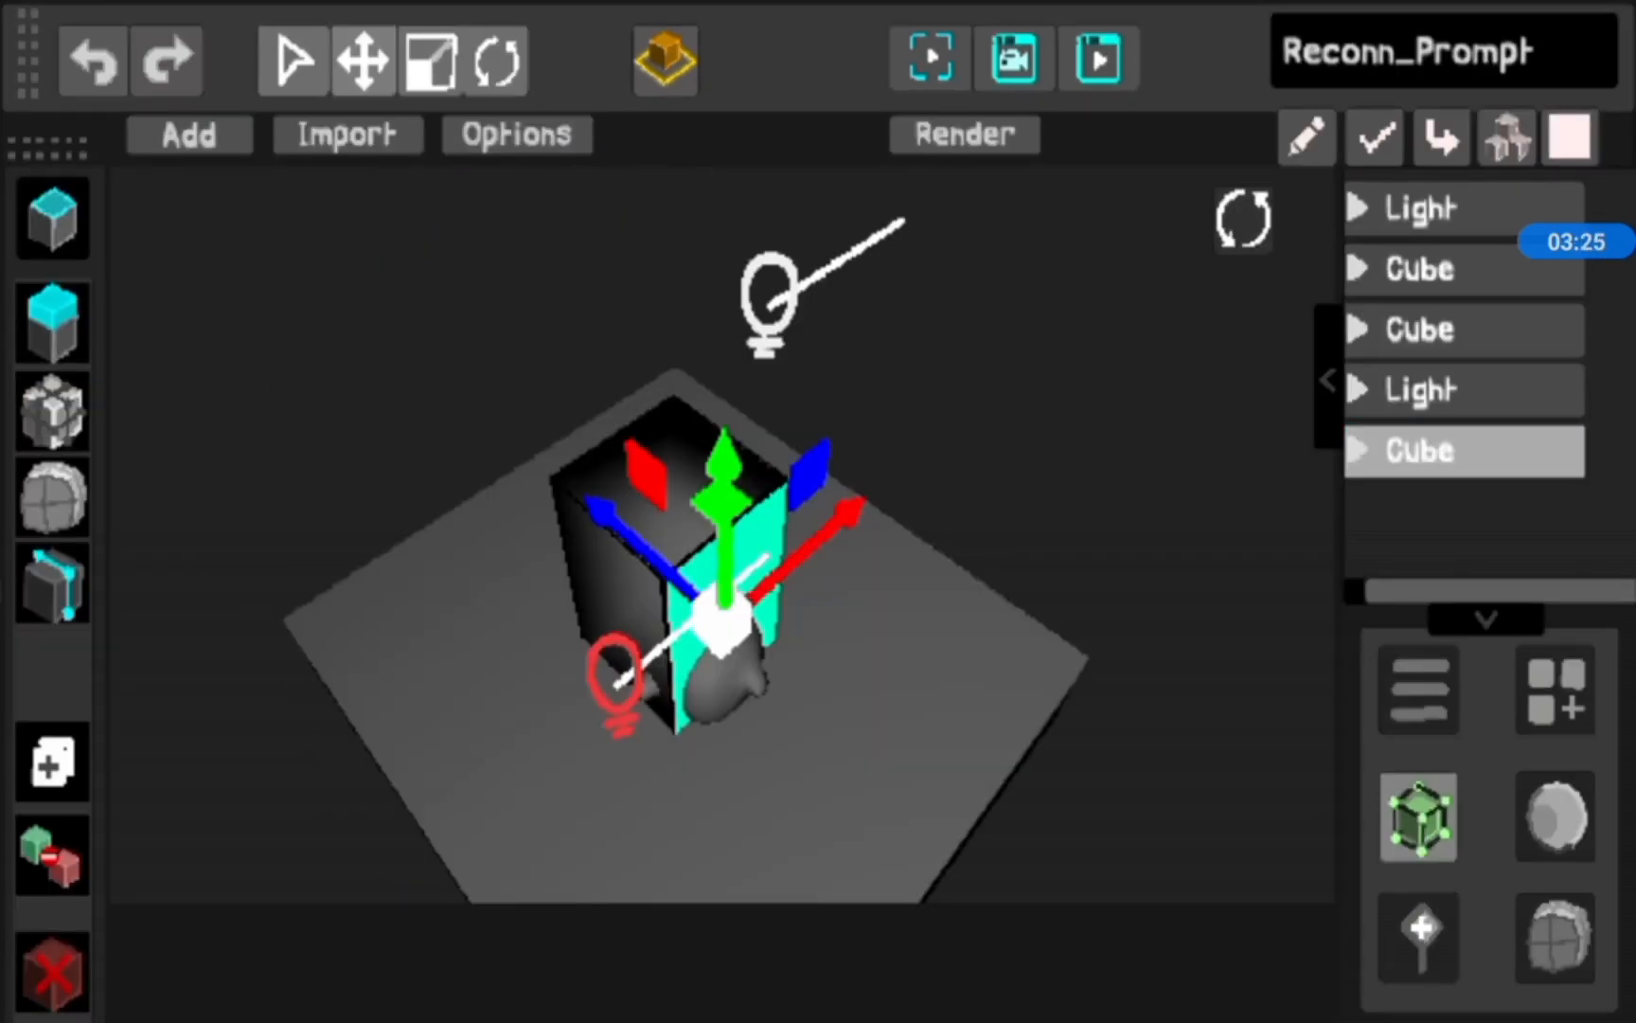
{"action": "left_click", "coordinate": [1461, 269]}
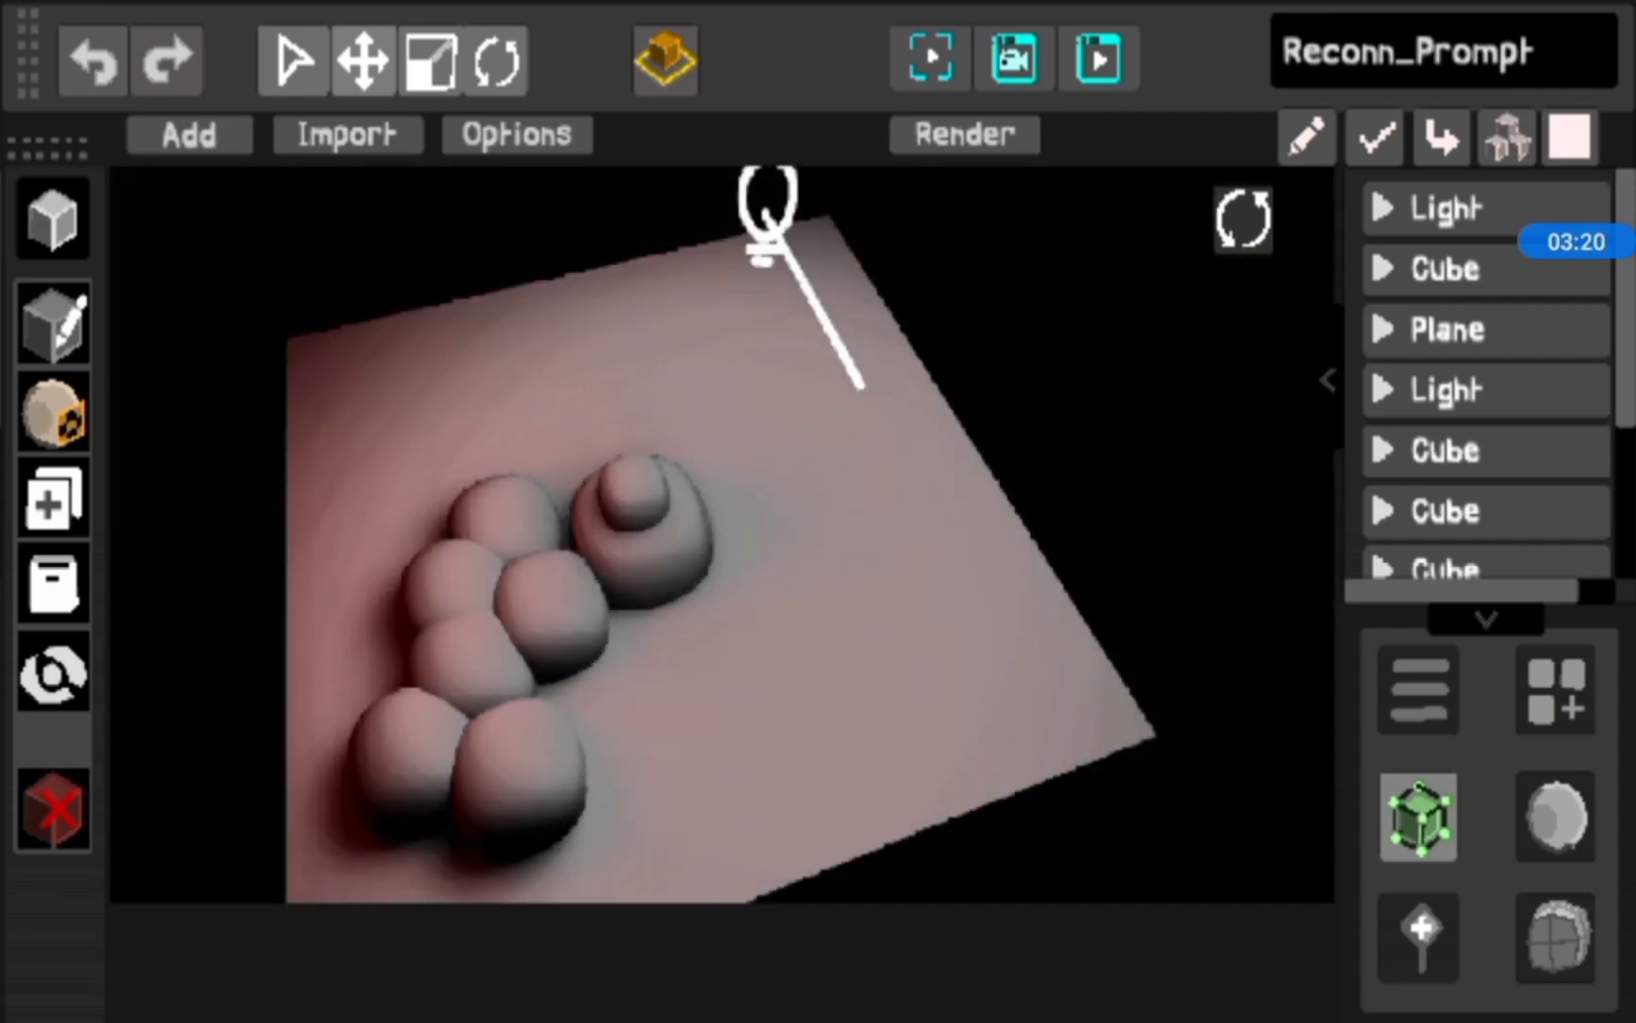
Duplicate spheres into a grid under the pink light and select one sphere.
{"action": "left_click", "coordinate": [1446, 388]}
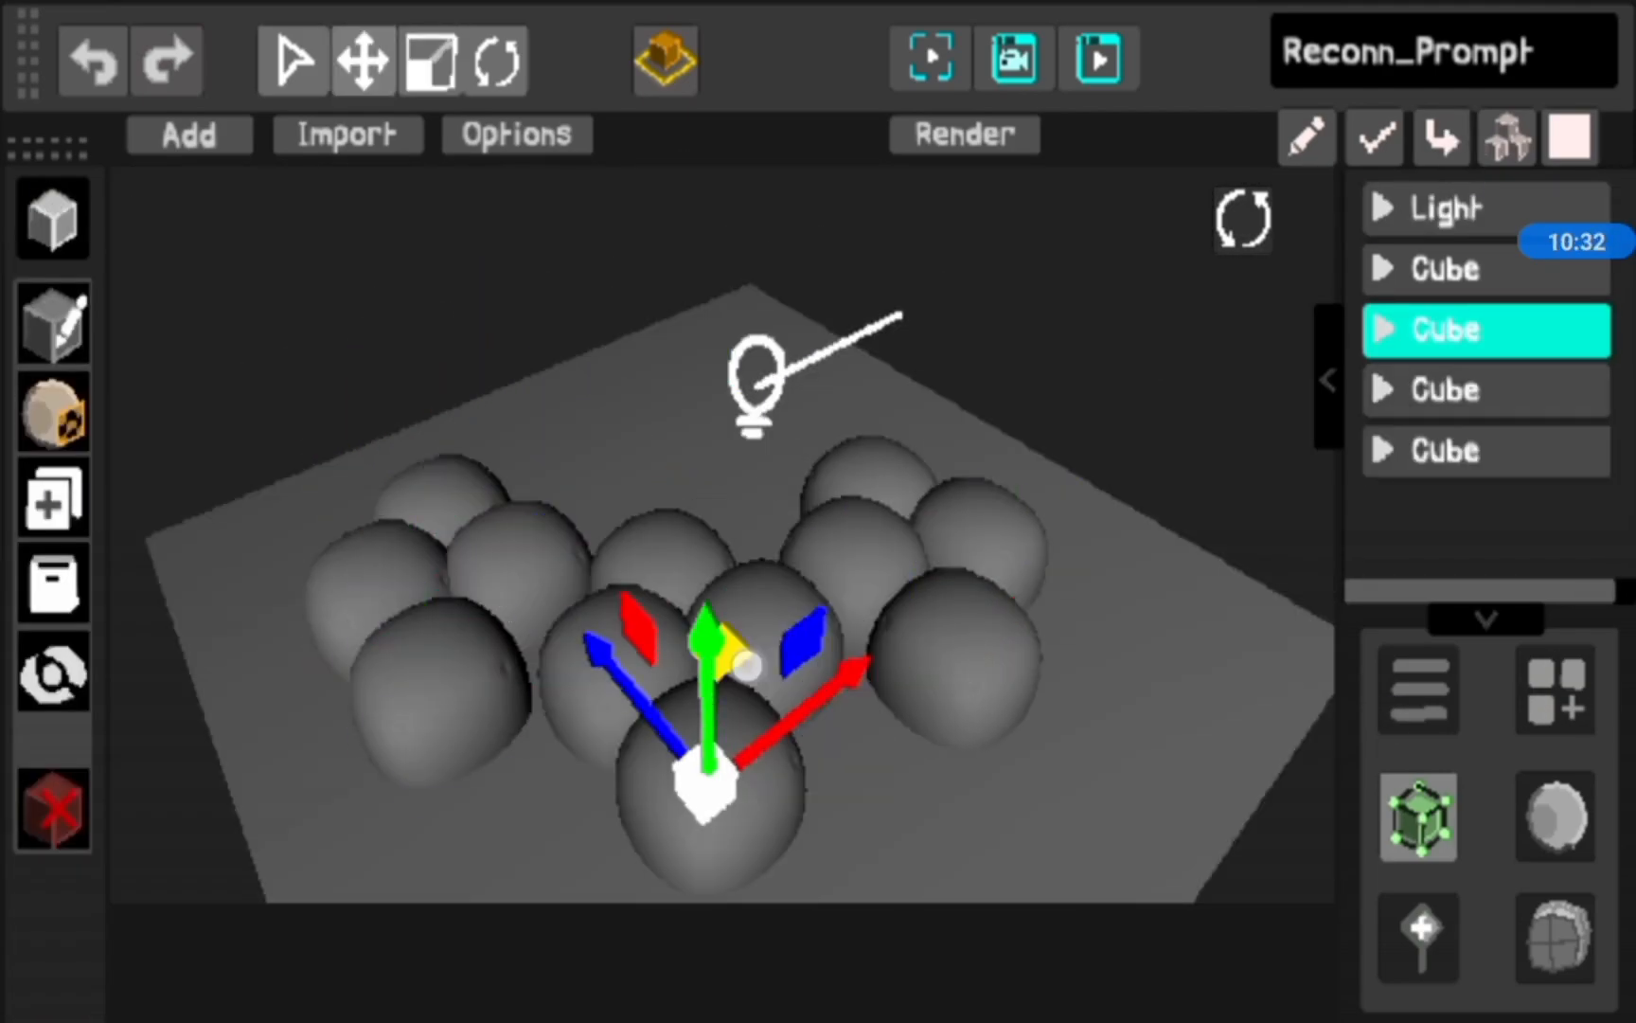
{"action": "left_click", "coordinate": [1446, 209]}
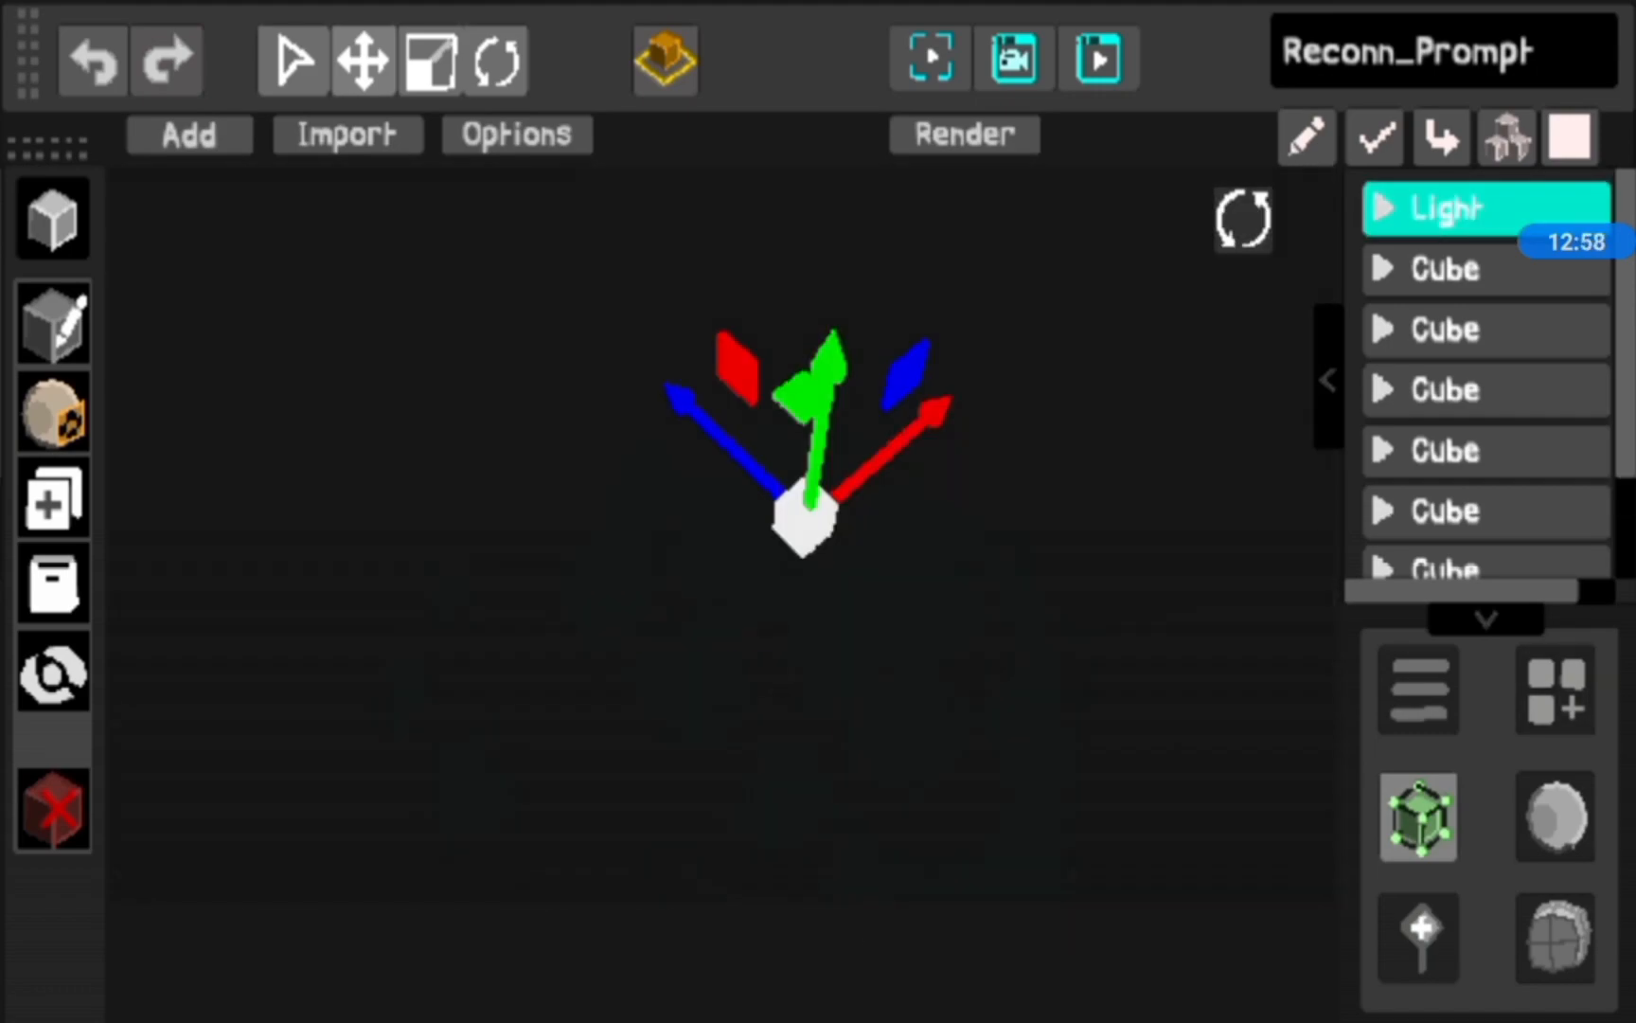
Turn on warm yellow real-time lighting for the sphere pile, then show the magenta/red two-light scene.
{"action": "scroll", "scroll_direction": "down", "scroll_amount": 3}
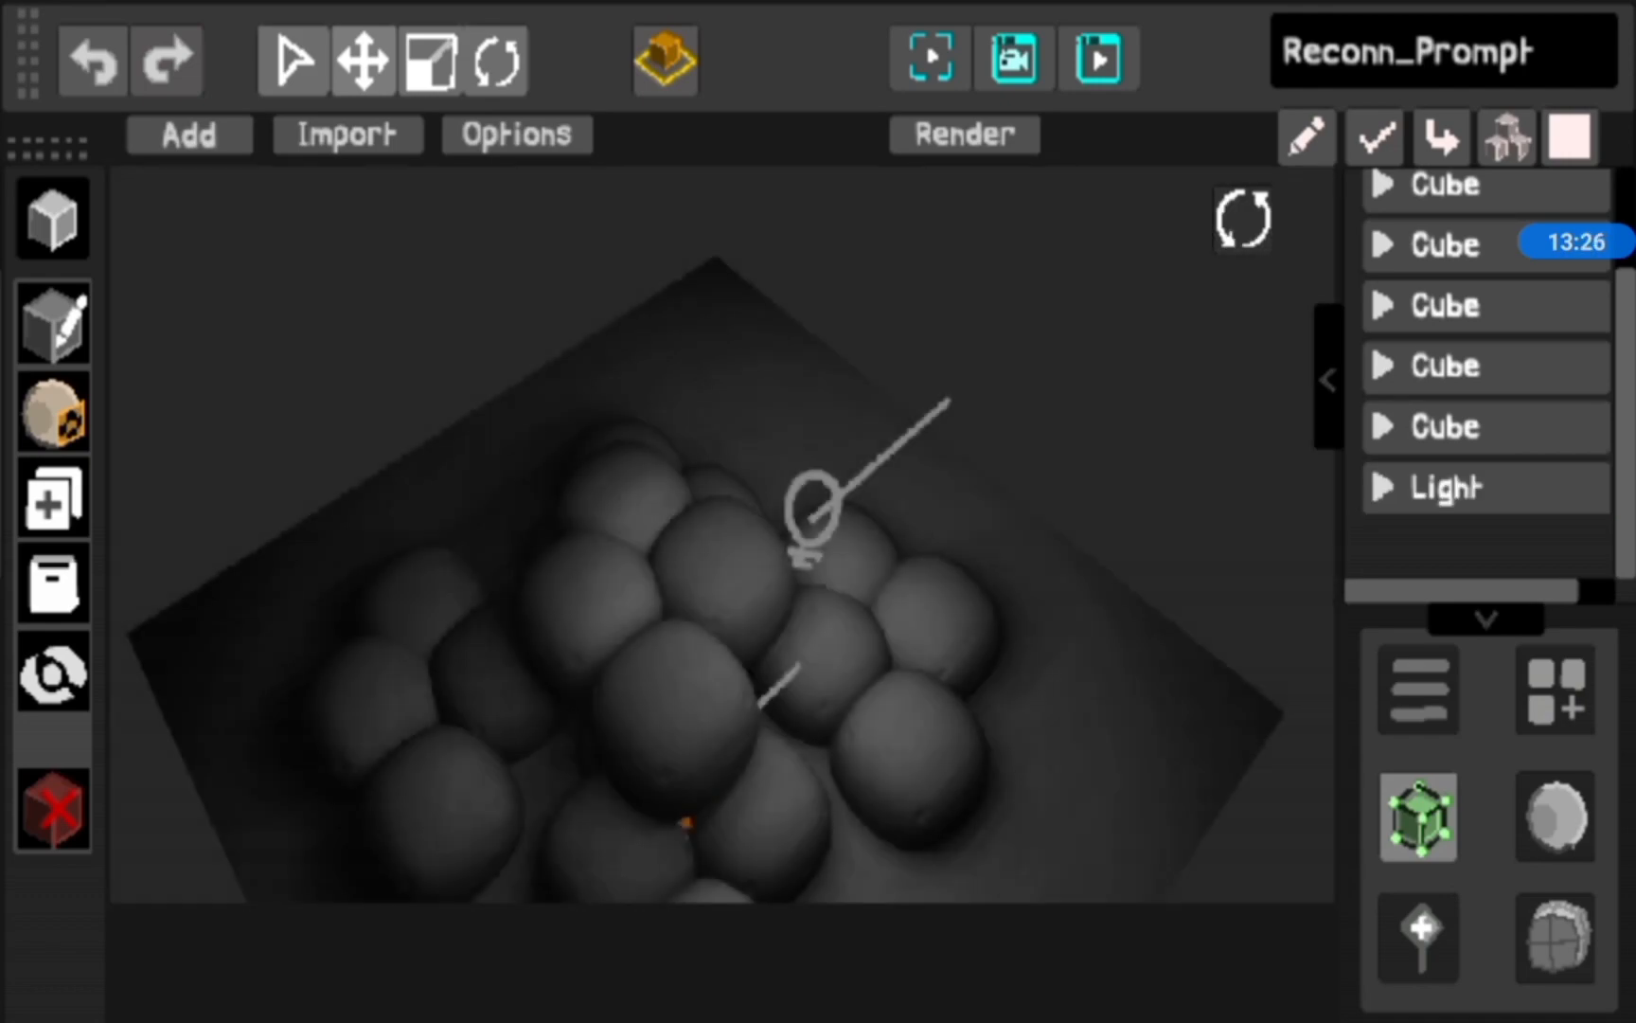
{"action": "left_click", "coordinate": [1449, 486]}
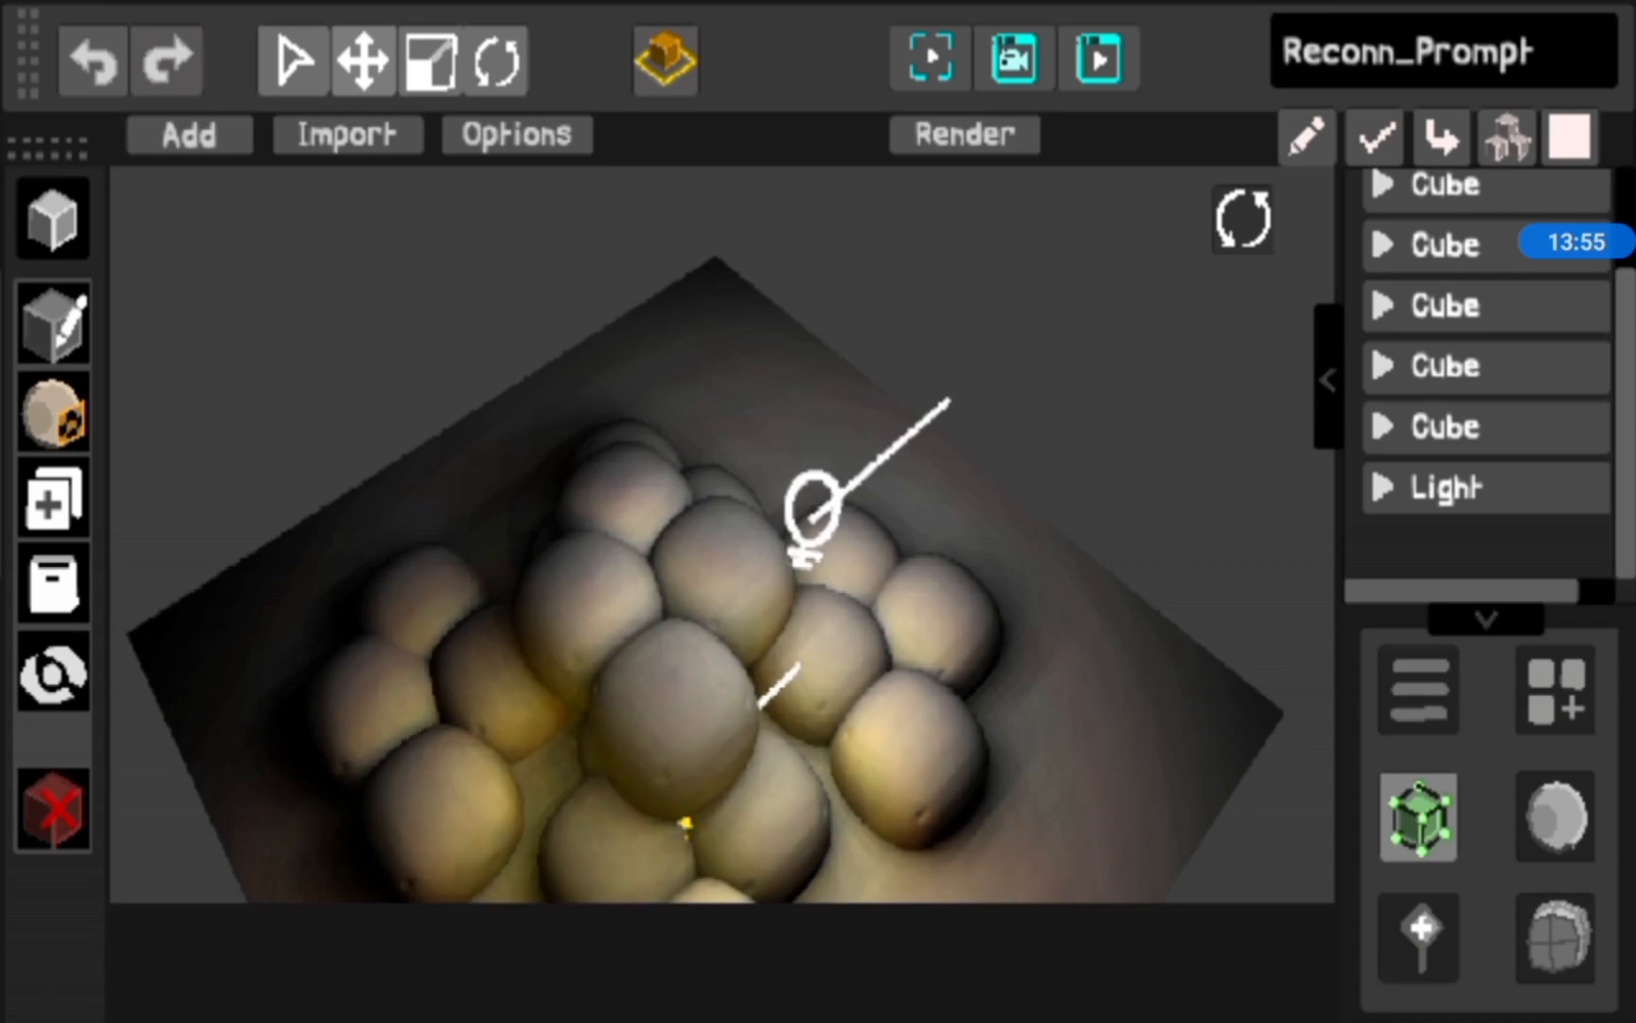
{"action": "left_click", "coordinate": [1477, 487]}
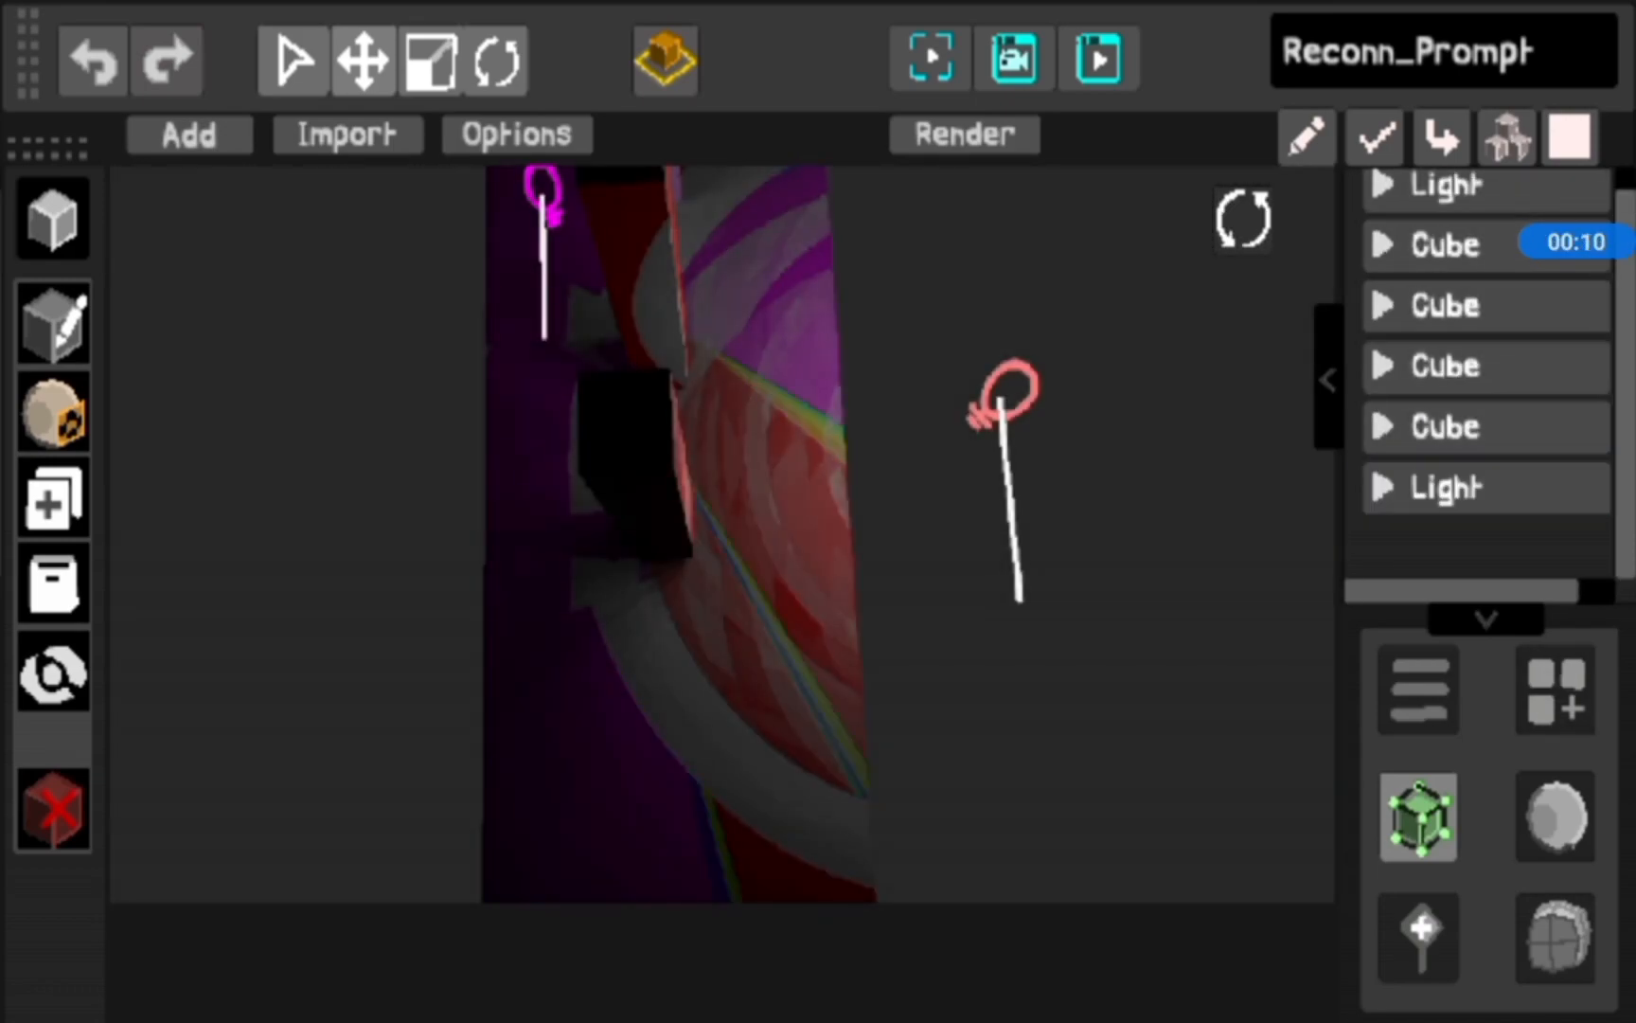
{"action": "left_click", "coordinate": [1439, 186]}
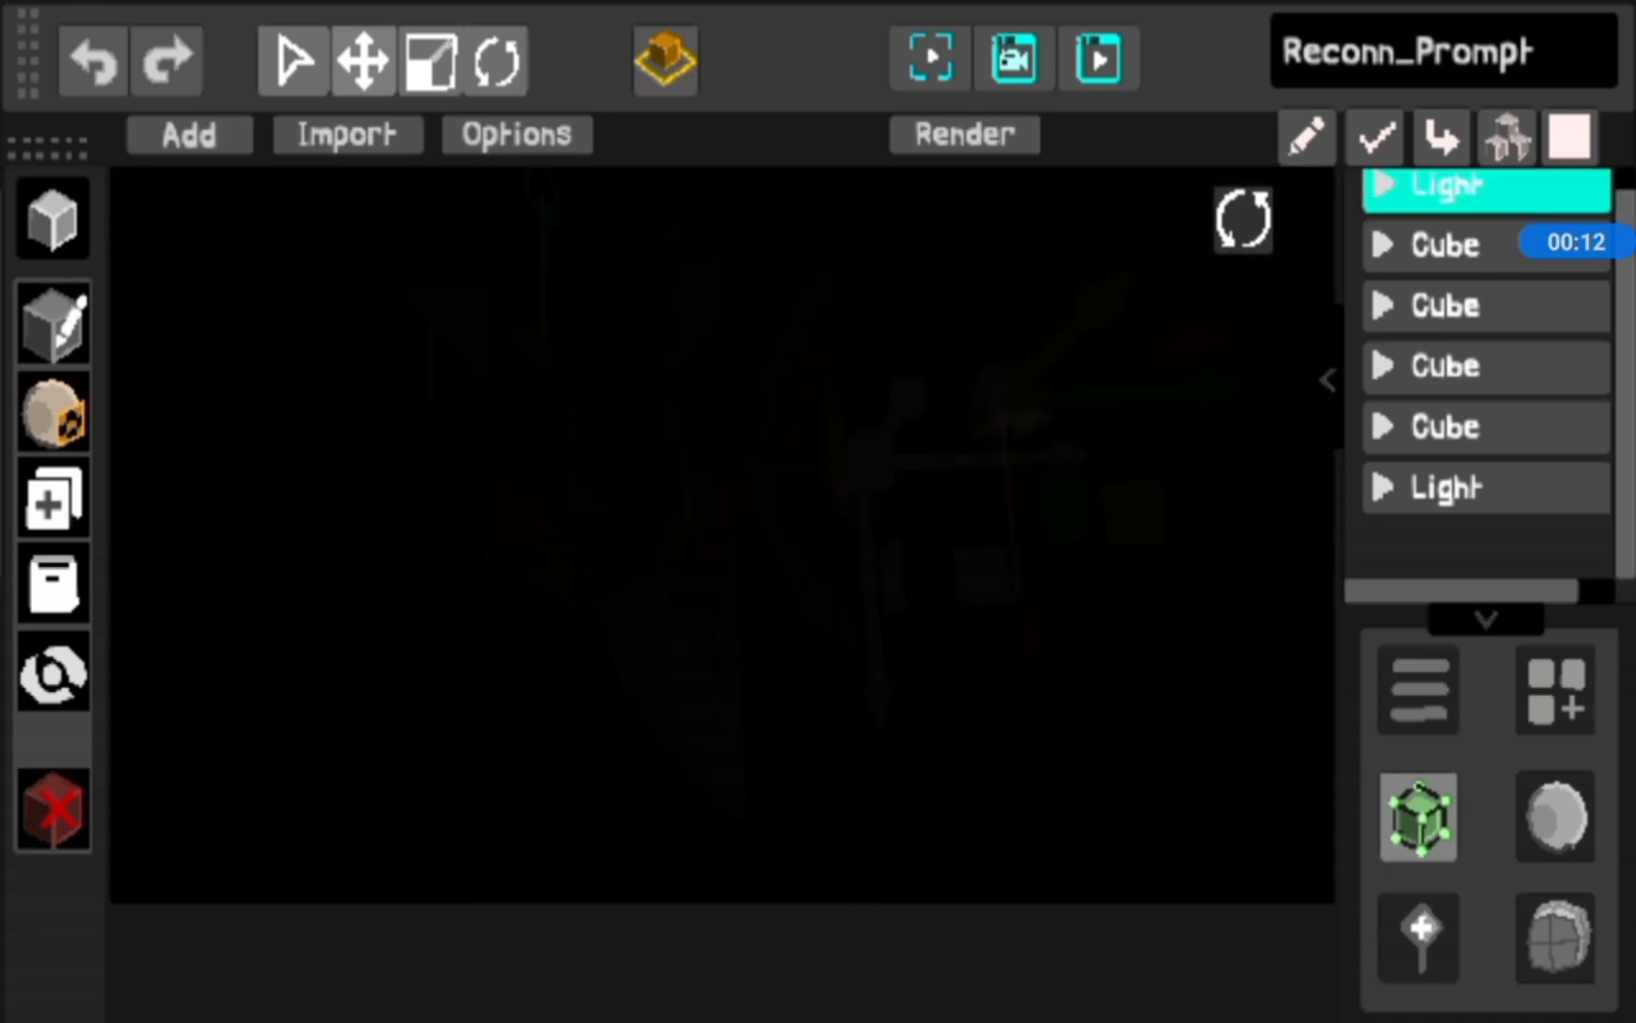